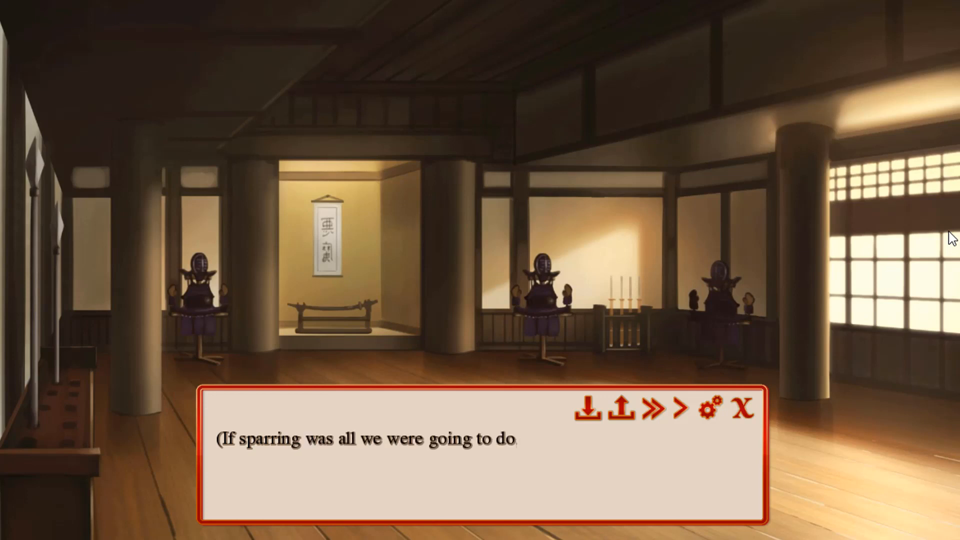
Step: Close the sample visual novel and launch the Unity 2017.3 editor from the desktop
{"action": "left_click", "coordinate": [478, 459]}
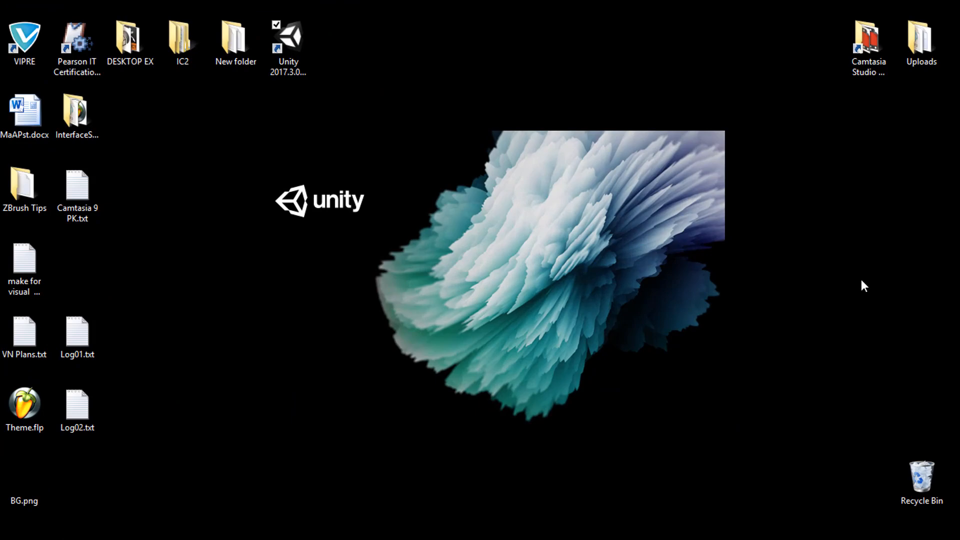
Step: Bring up the Assets and Hold folder windows and select the two PNG images
{"action": "double_click", "coordinate": [288, 40]}
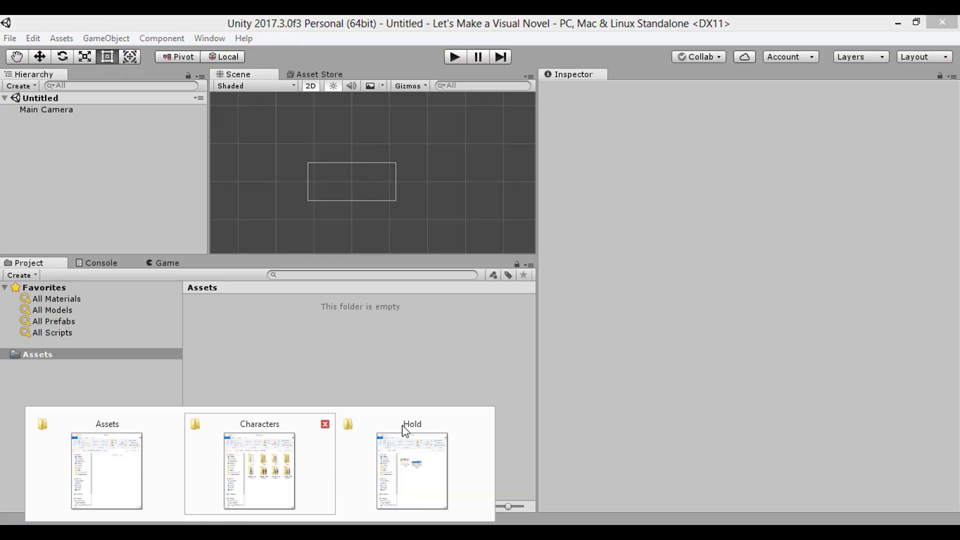
{"action": "left_click", "coordinate": [325, 424]}
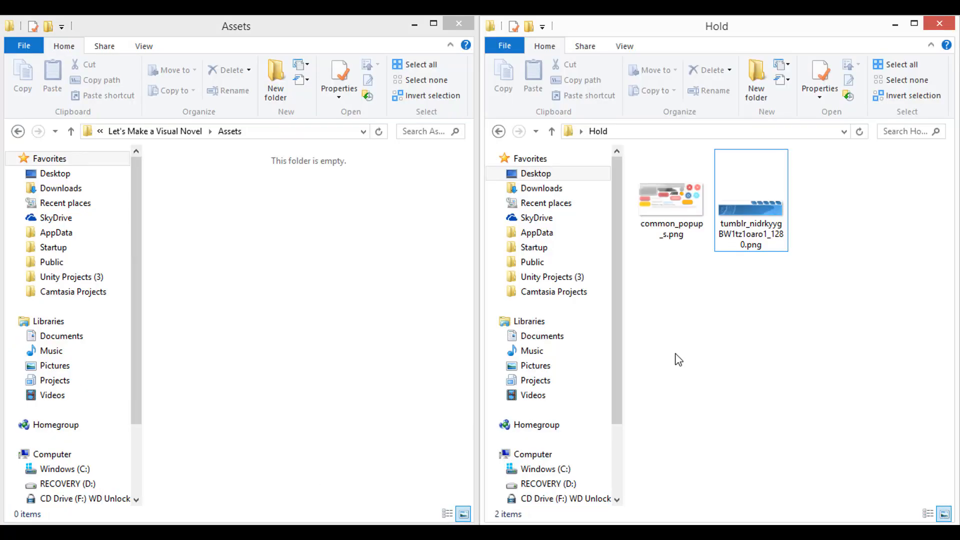
{"action": "left_click", "coordinate": [670, 196]}
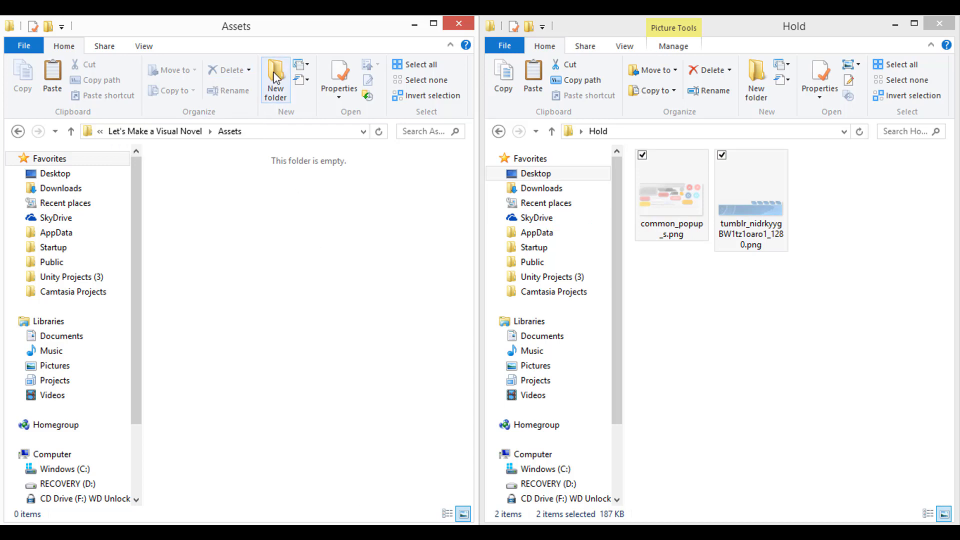
Step: Create a Resources folder in Assets with an images folder inside it
{"action": "left_click", "coordinate": [275, 80]}
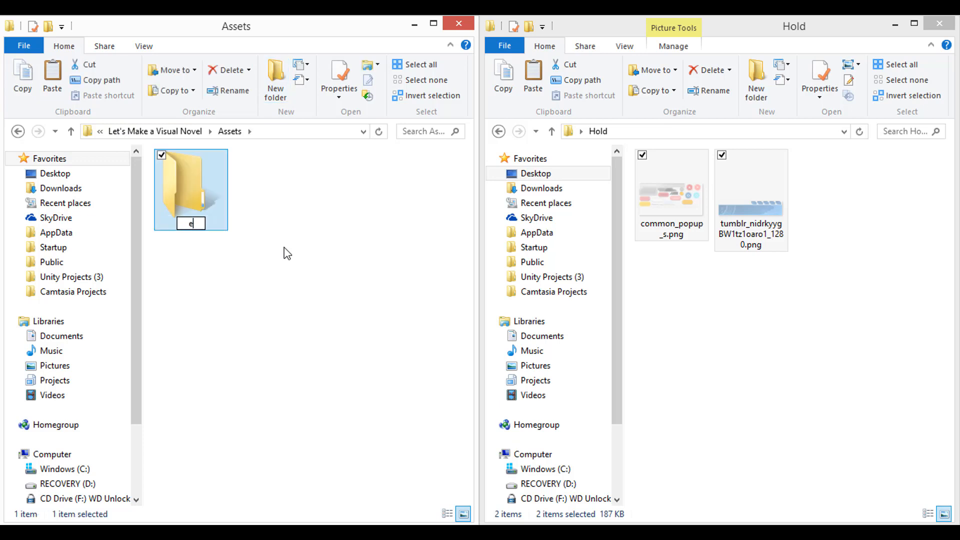
{"action": "type", "text": "Re"}
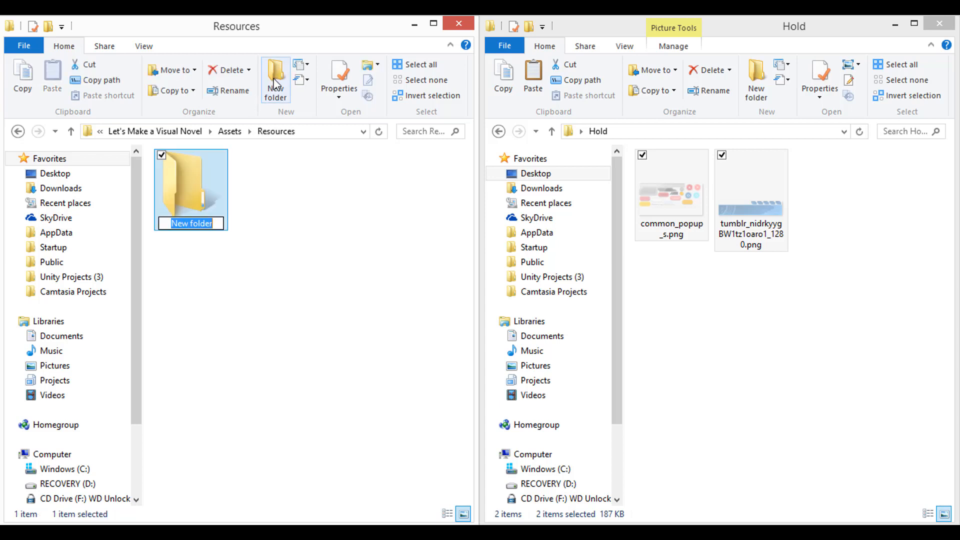
{"action": "type", "text": "images"}
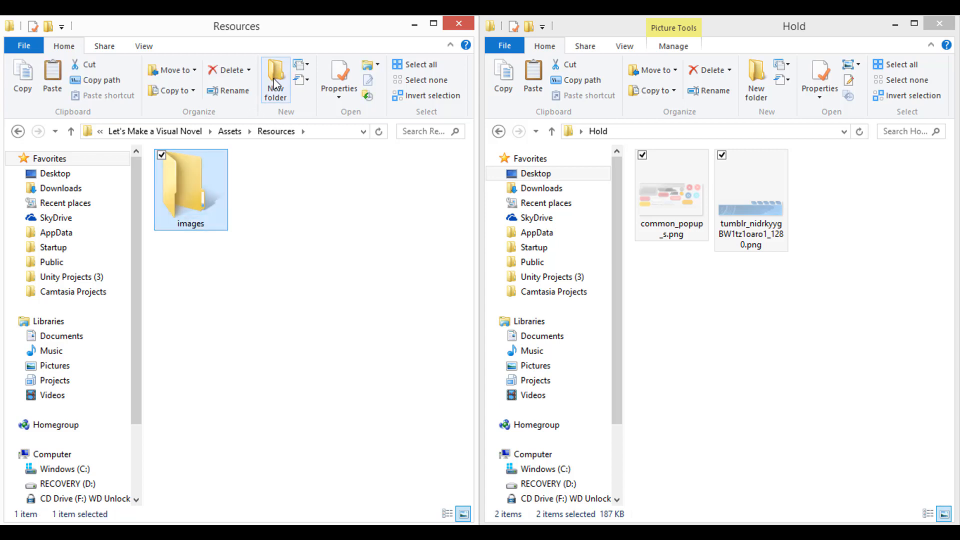
{"action": "double_click", "coordinate": [190, 188]}
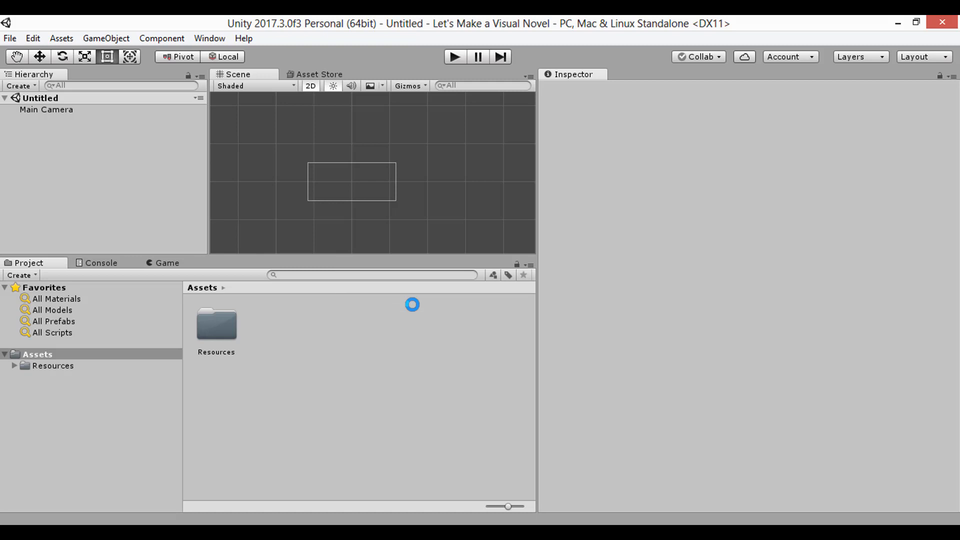
{"action": "mouse_move", "coordinate": [122, 320]}
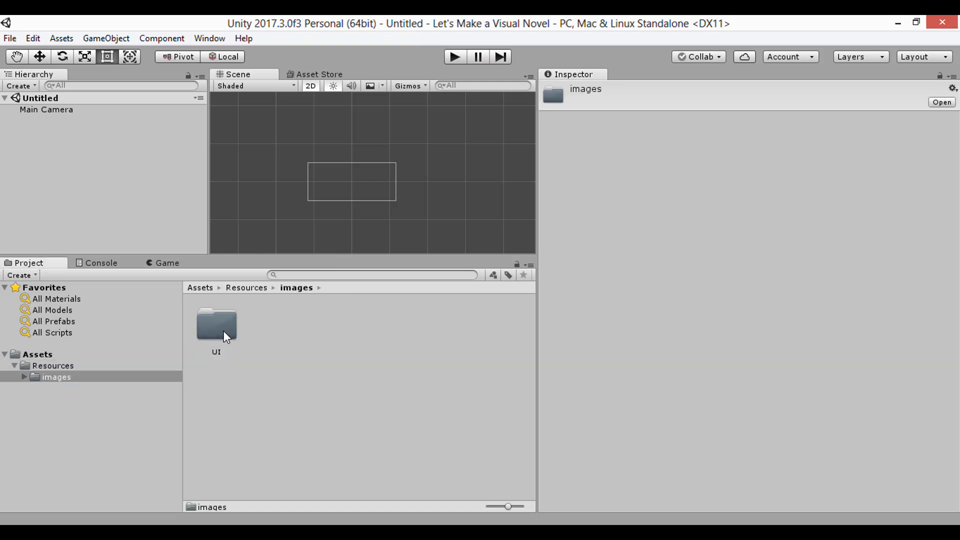
Step: Preview the blue speech box image in Resources/images/UI and switch to the Game view
{"action": "double_click", "coordinate": [216, 324]}
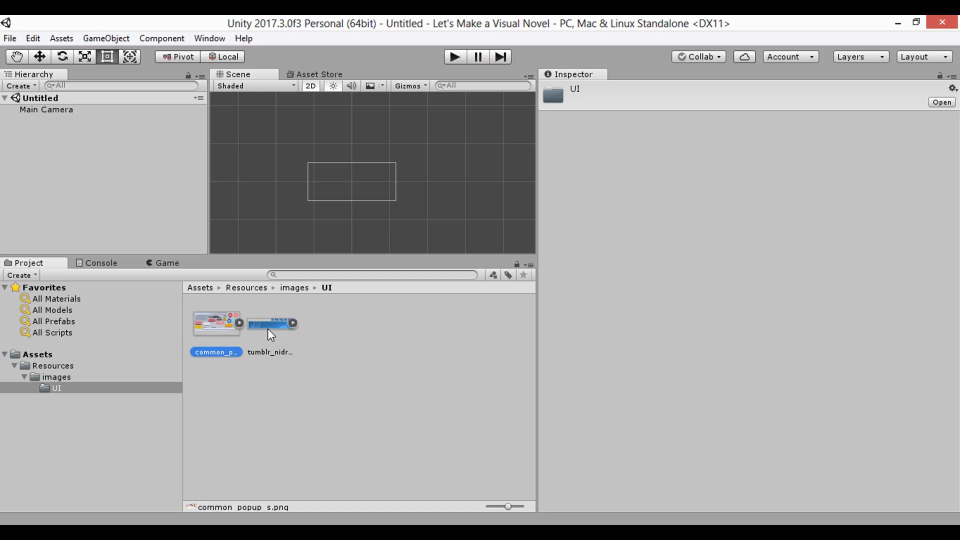
{"action": "left_click", "coordinate": [272, 323]}
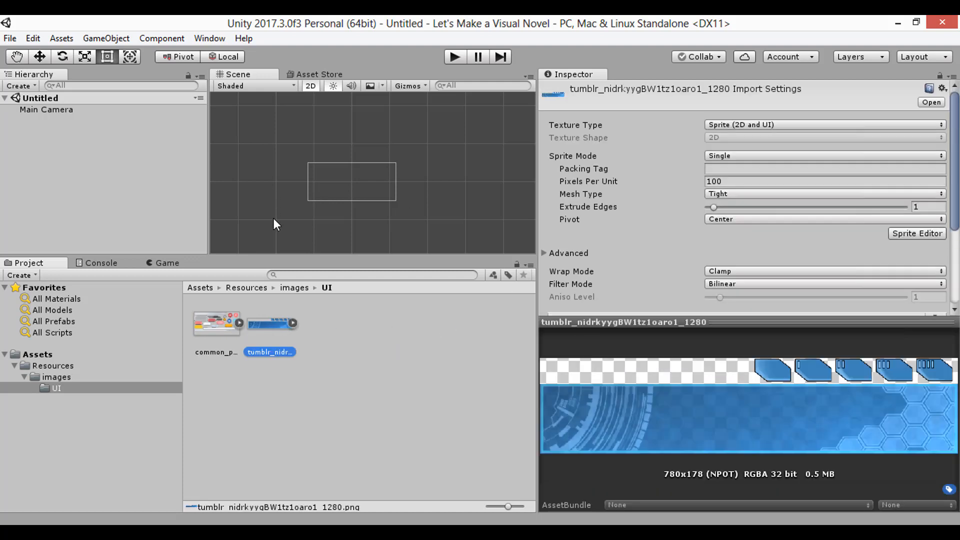
{"action": "left_click", "coordinate": [167, 263]}
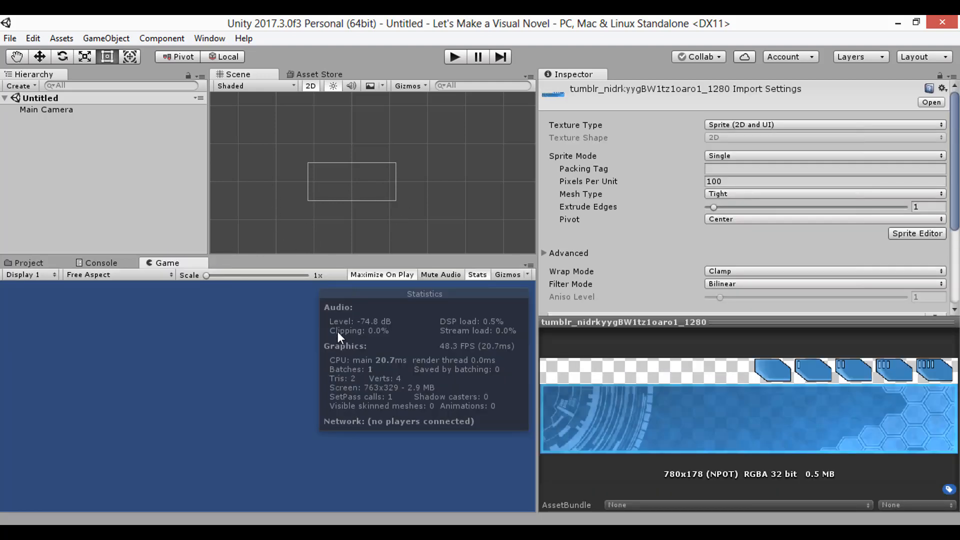
{"action": "mouse_move", "coordinate": [364, 311]}
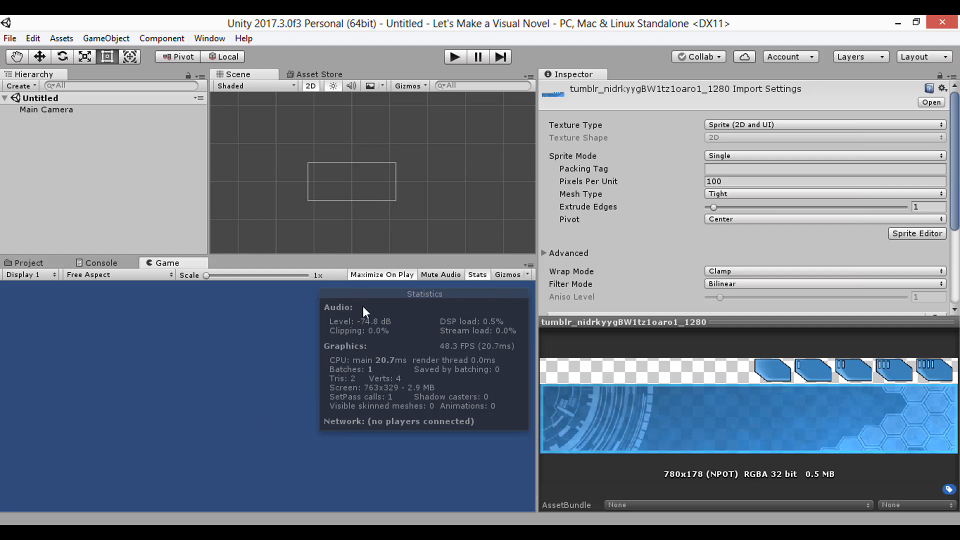
Step: Hide the Stats overlay and inspect the Main Camera's settings
{"action": "left_click", "coordinate": [477, 274]}
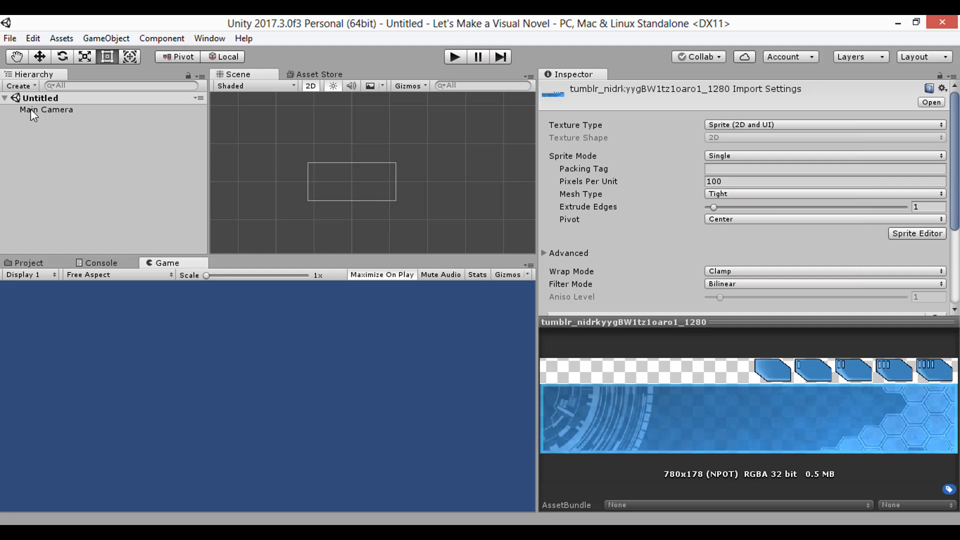
{"action": "left_click", "coordinate": [46, 109]}
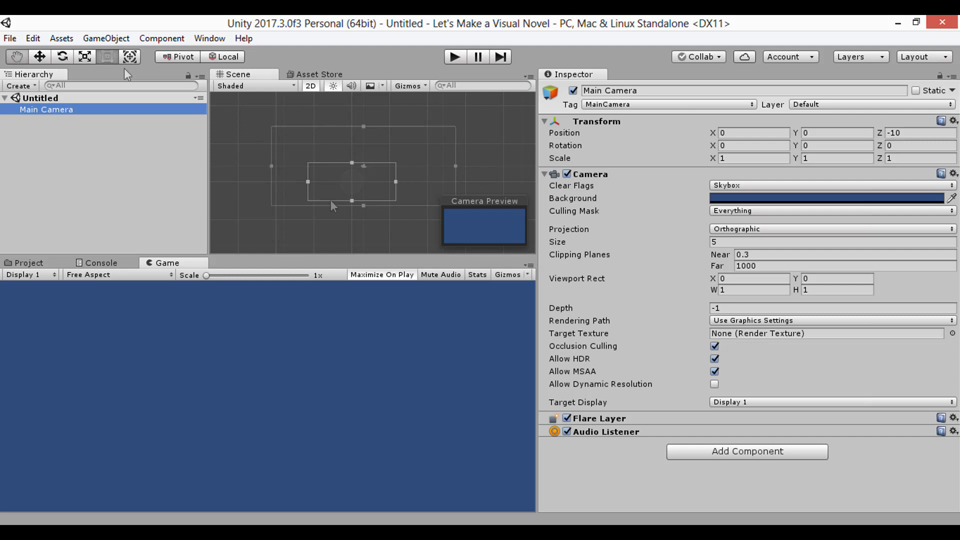
{"action": "left_click", "coordinate": [105, 38]}
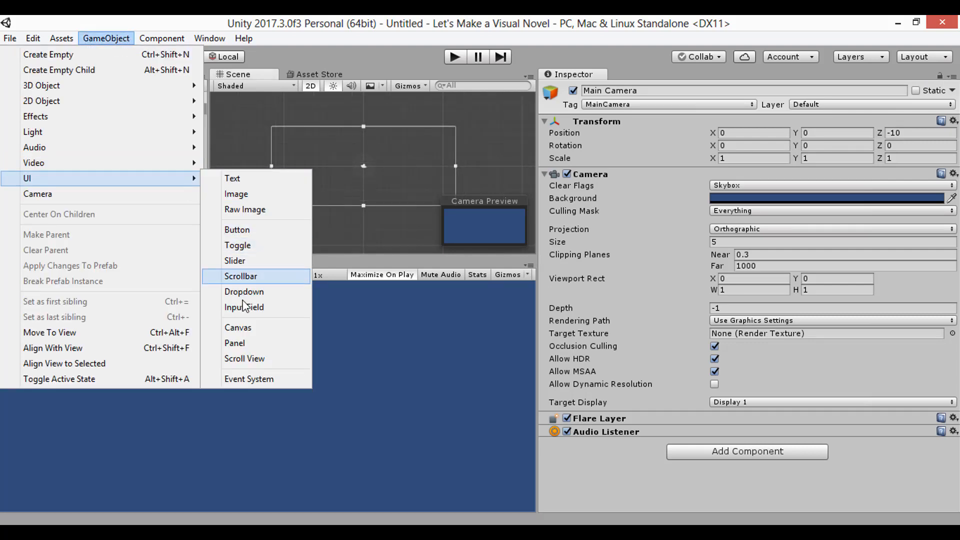
Step: Add a UI Canvas to the scene with a Panel inside it
{"action": "left_click", "coordinate": [238, 327]}
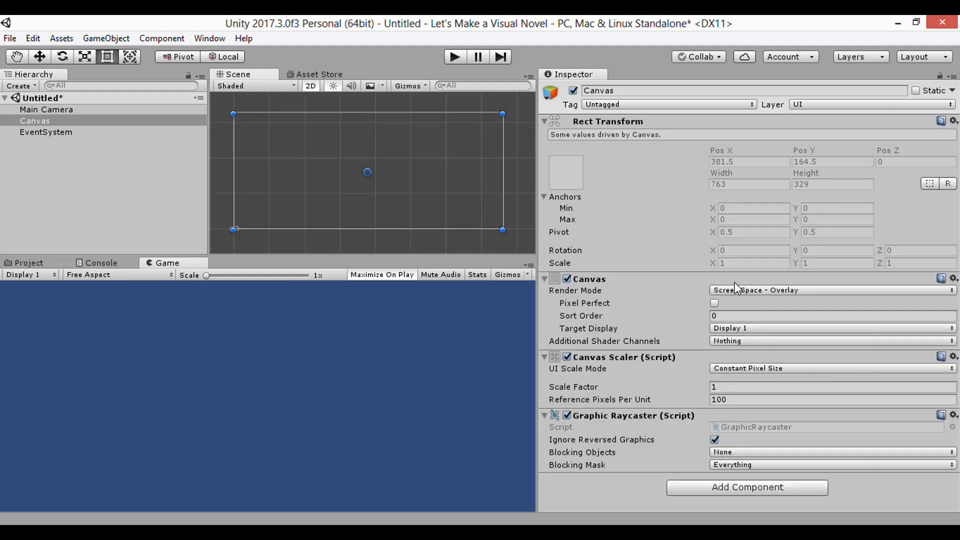
{"action": "left_click", "coordinate": [105, 38]}
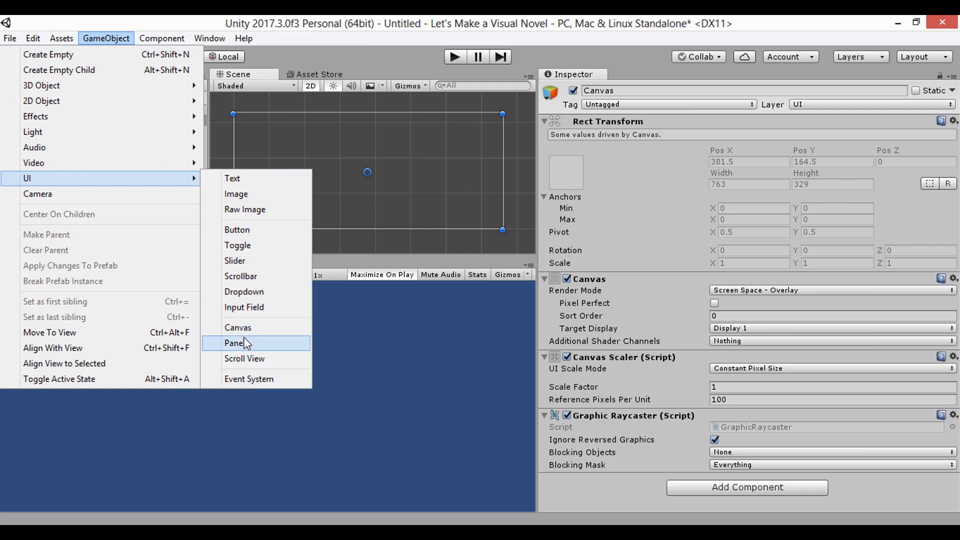
{"action": "left_click", "coordinate": [234, 342]}
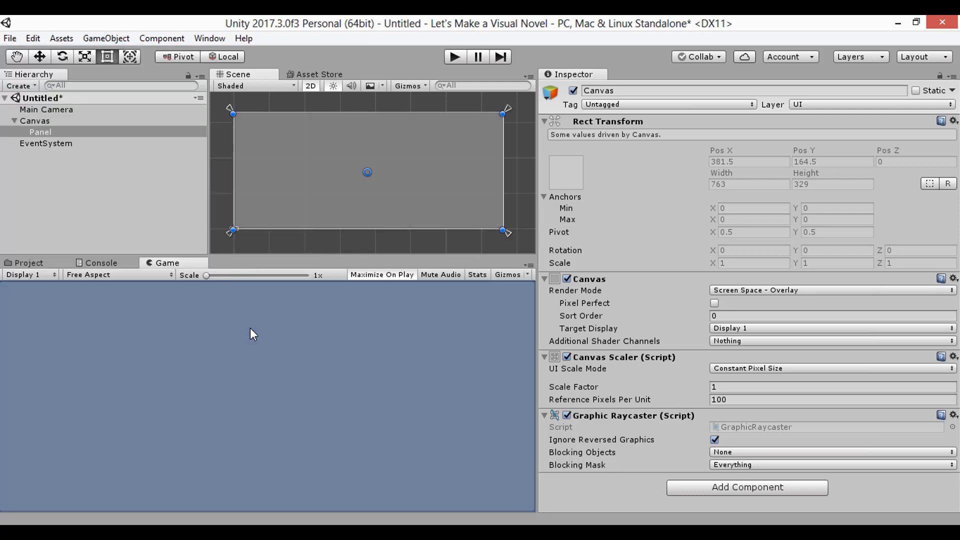
{"action": "left_click", "coordinate": [40, 132]}
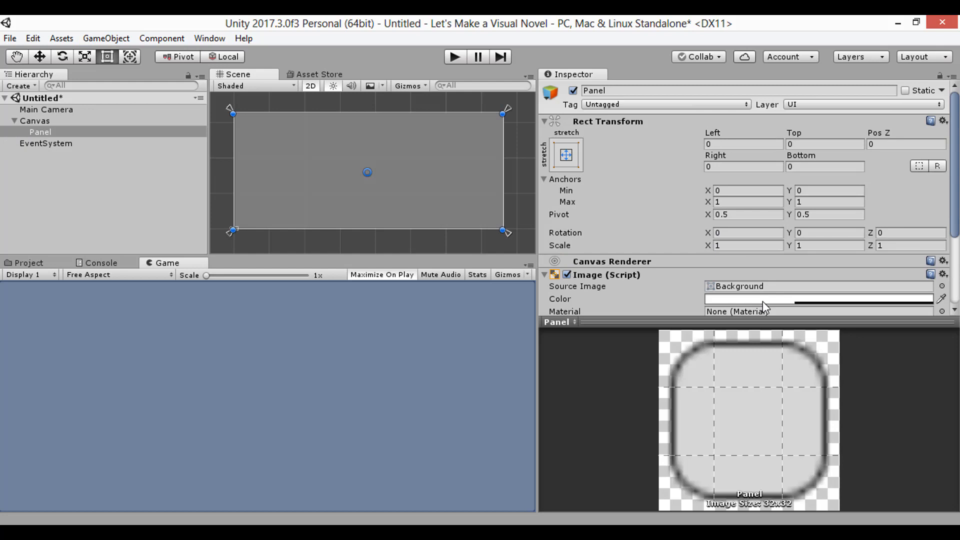
Step: Set the Panel's image colour to fully opaque black (alpha 255)
{"action": "left_click", "coordinate": [817, 299]}
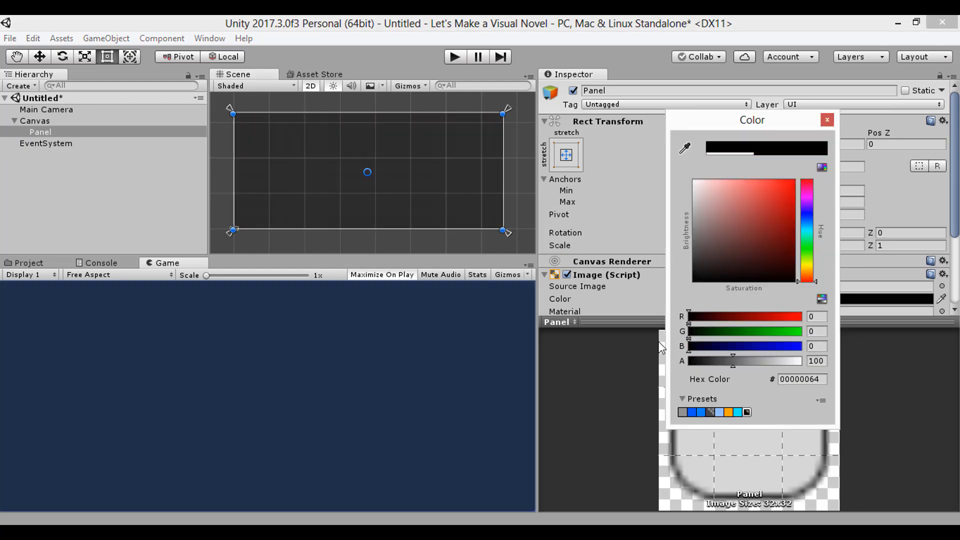
{"action": "left_click", "coordinate": [827, 119]}
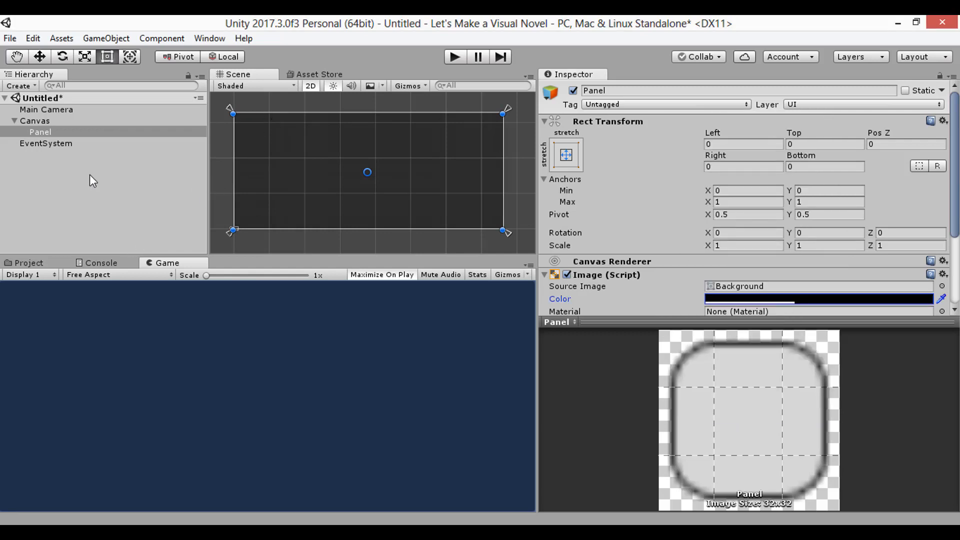
{"action": "left_click", "coordinate": [46, 109]}
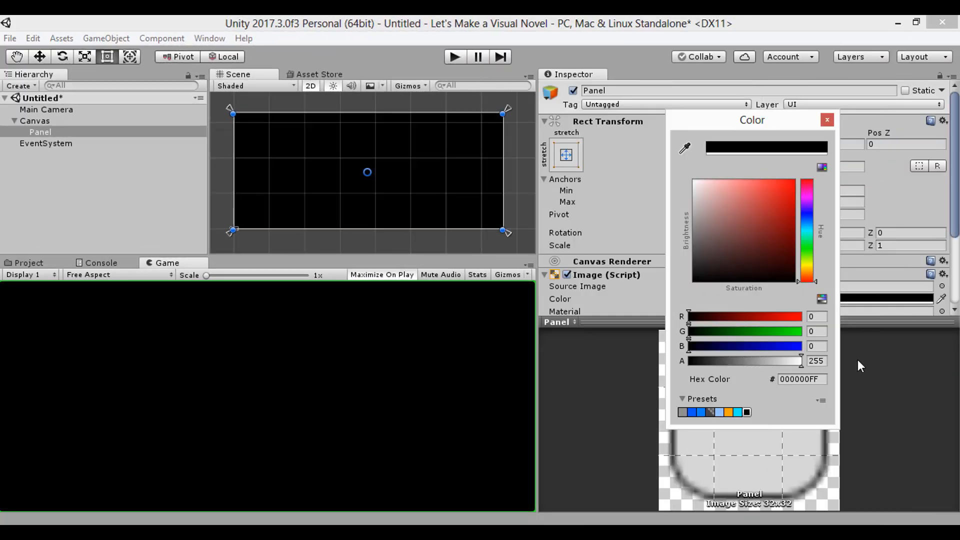
{"action": "mouse_move", "coordinate": [6, 323]}
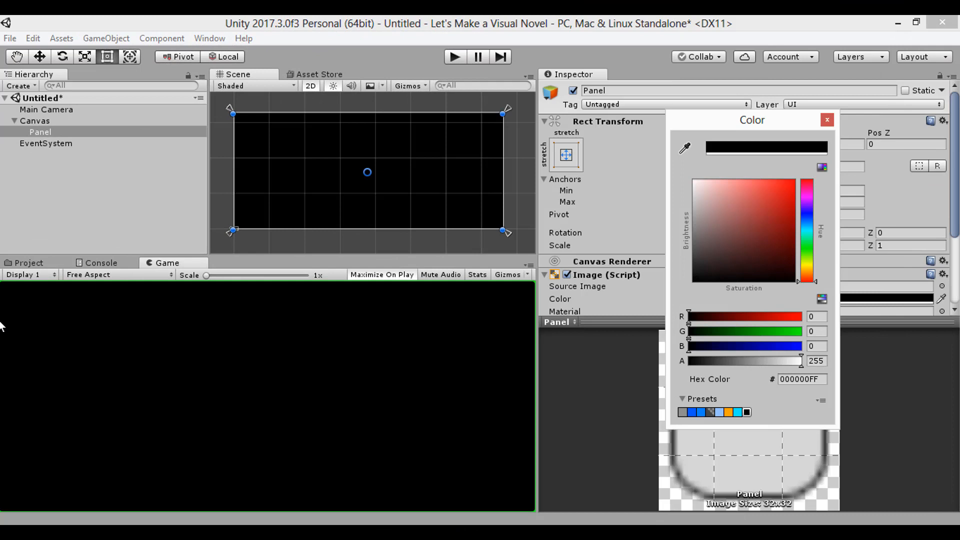
{"action": "mouse_move", "coordinate": [294, 296]}
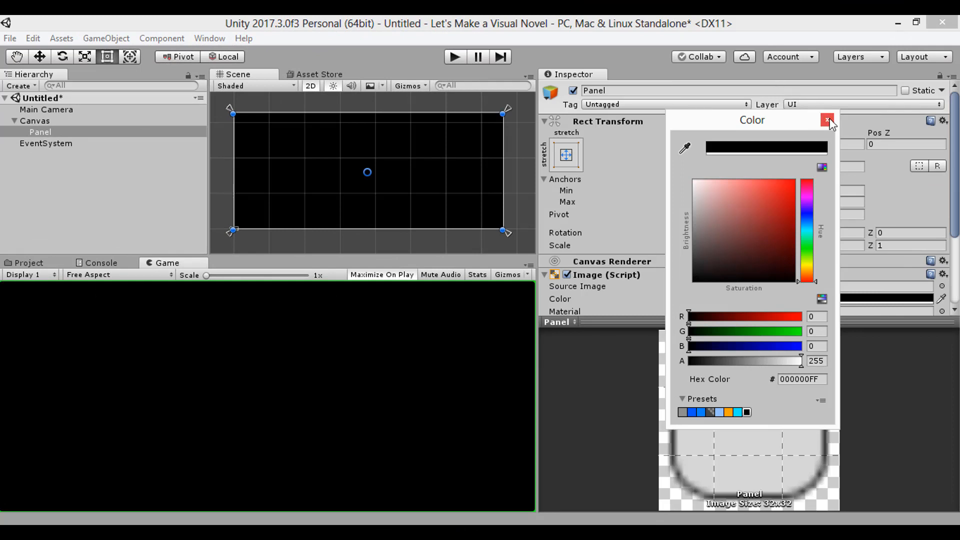
{"action": "left_click", "coordinate": [828, 120]}
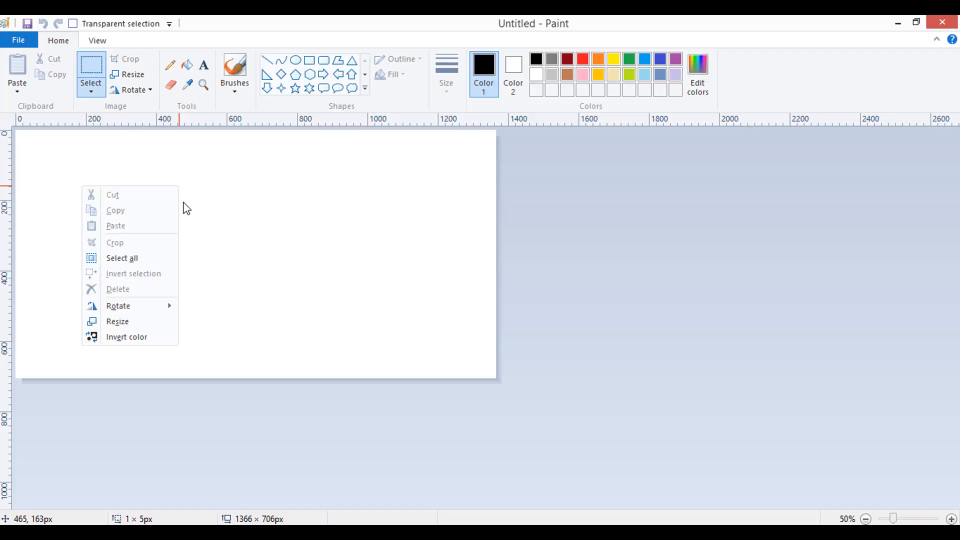
Step: Resize the blank Paint image in pixels to 512 wide, unlocking the aspect ratio
{"action": "left_click", "coordinate": [118, 321]}
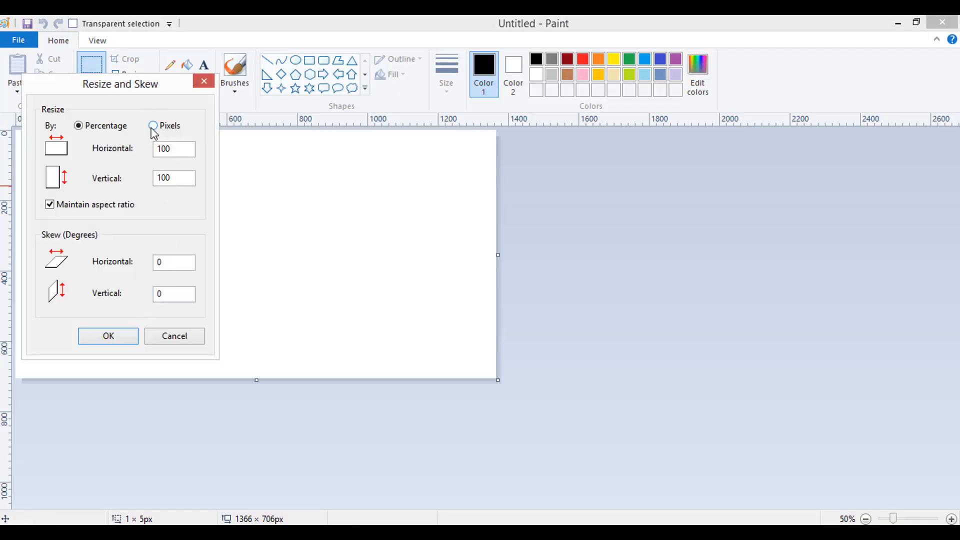
{"action": "left_click", "coordinate": [153, 126]}
{"action": "type", "text": "512"}
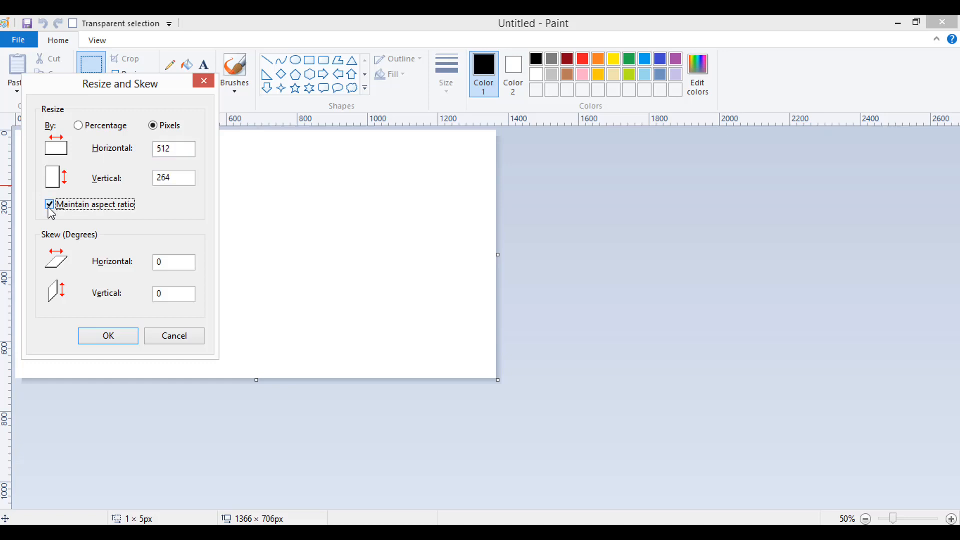
{"action": "left_click", "coordinate": [50, 203]}
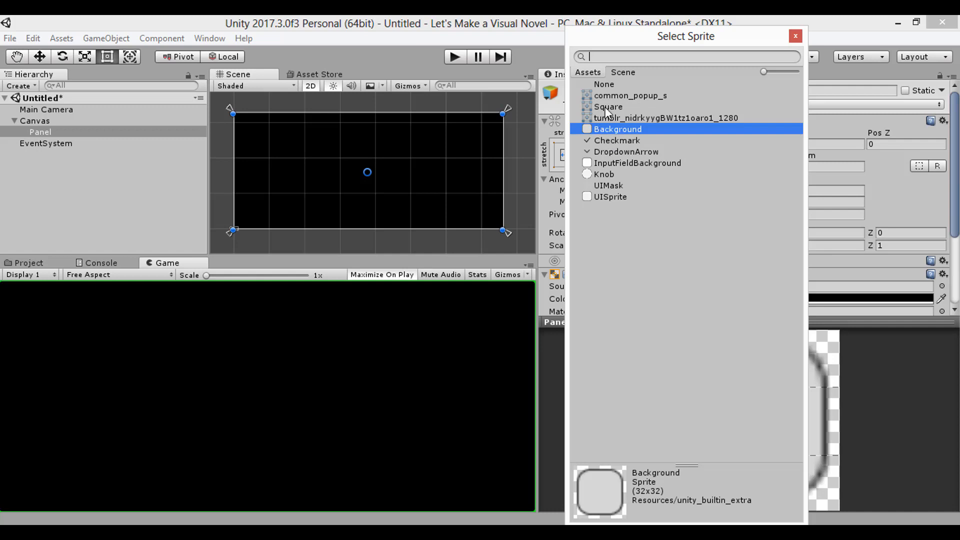
Step: Assign the Square sprite as the Background panel's source image
{"action": "left_click", "coordinate": [608, 107]}
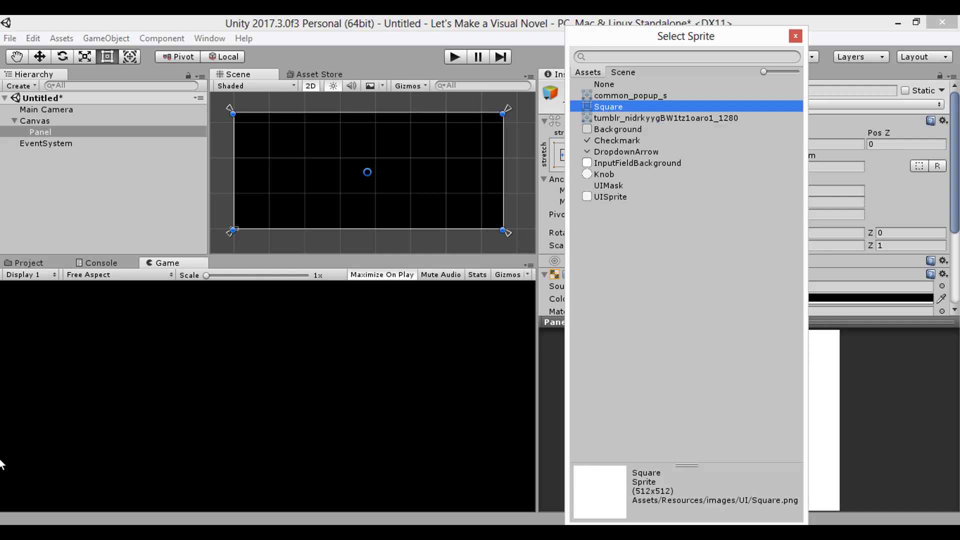
{"action": "mouse_move", "coordinate": [588, 126]}
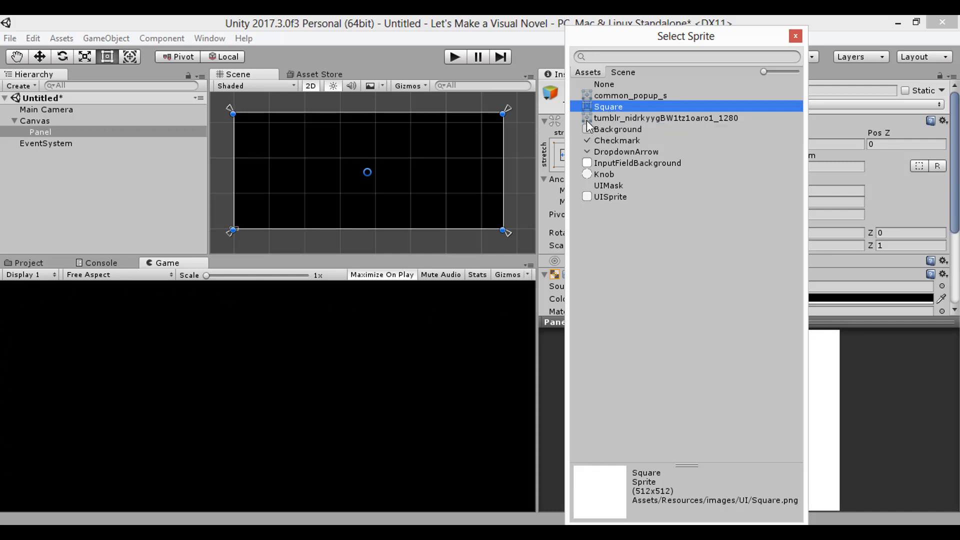
{"action": "double_click", "coordinate": [608, 107]}
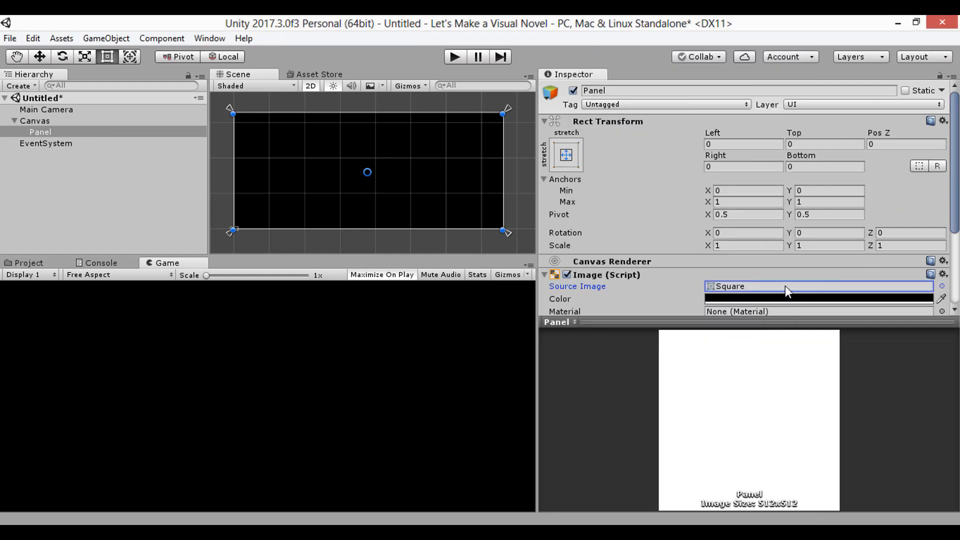
{"action": "scroll", "scroll_direction": "down", "scroll_amount": 3}
{"action": "type", "text": "Background"}
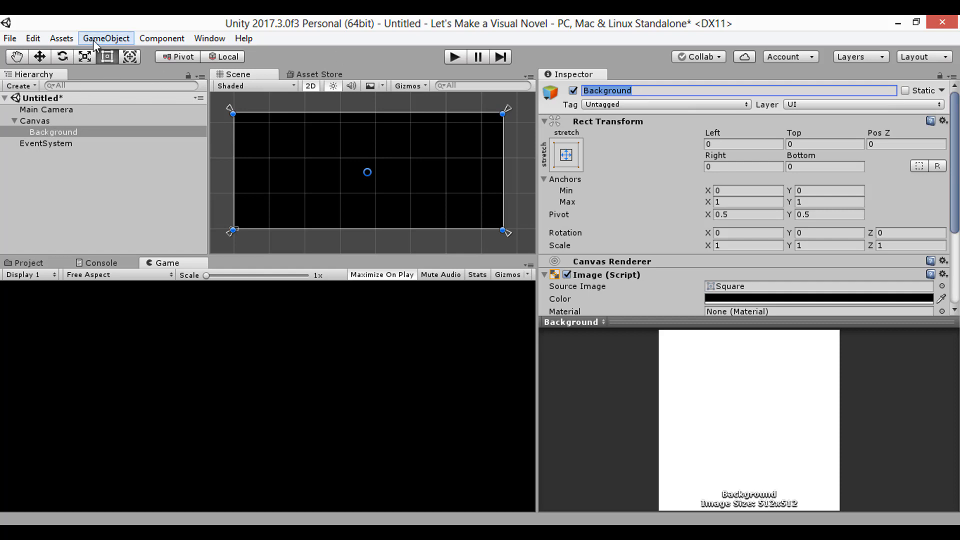
Step: Add panels named SpeechSystem-Root, Panel-Characters and Panel-Speech under the Canvas
{"action": "left_click", "coordinate": [105, 38]}
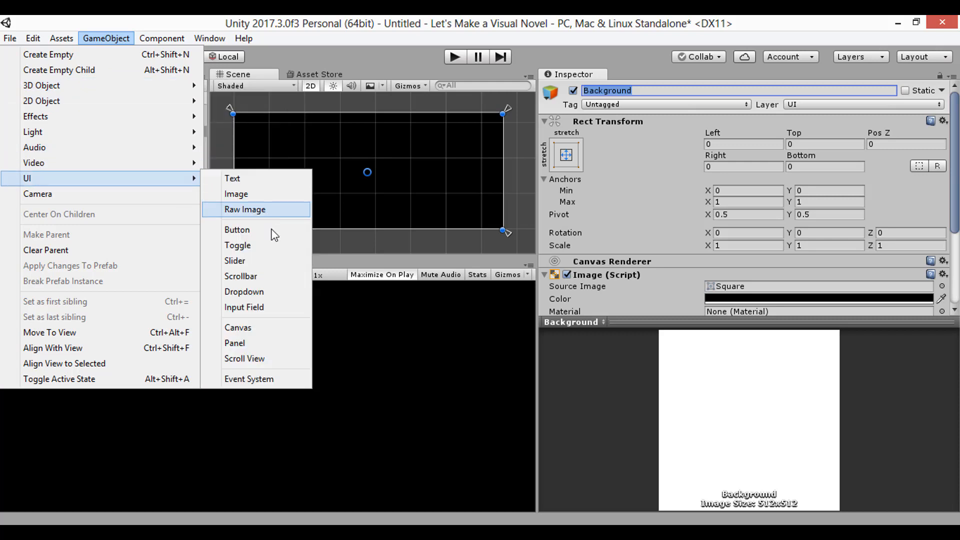
{"action": "left_click", "coordinate": [234, 343]}
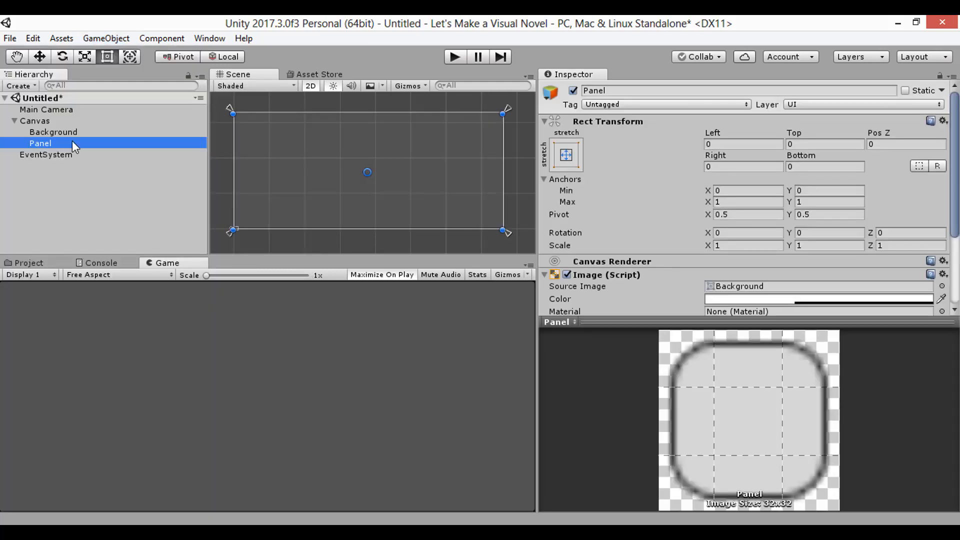
{"action": "left_click", "coordinate": [53, 132]}
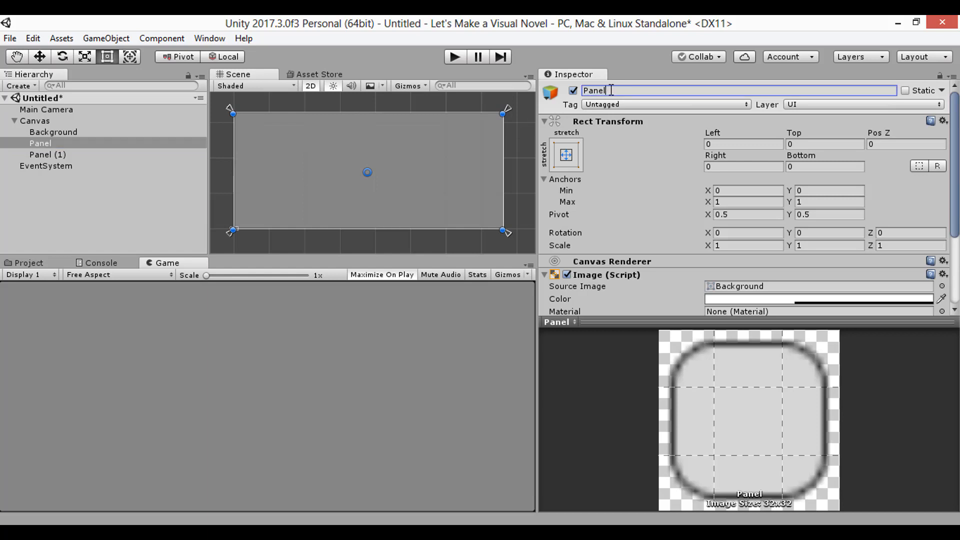
{"action": "key", "text": "Backspace"}
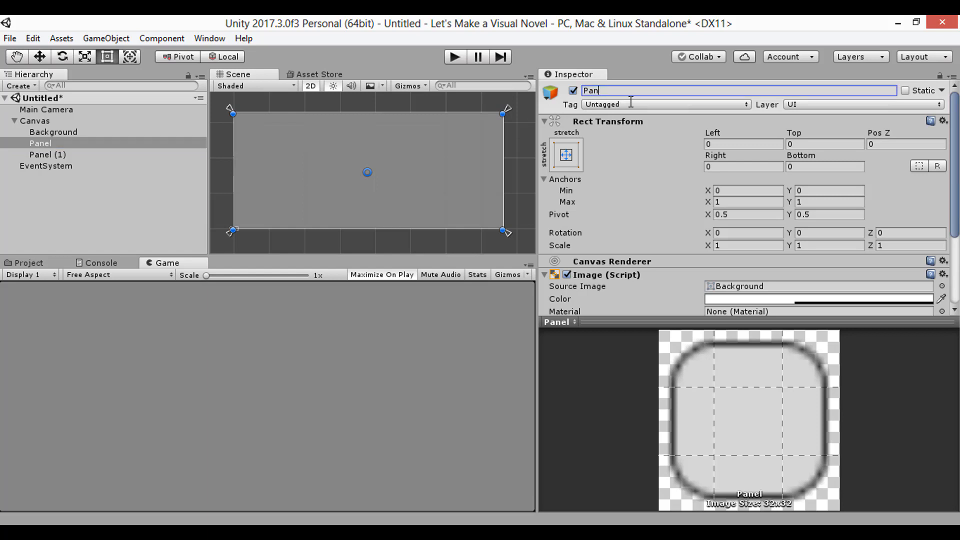
{"action": "type", "text": "SpeechS"}
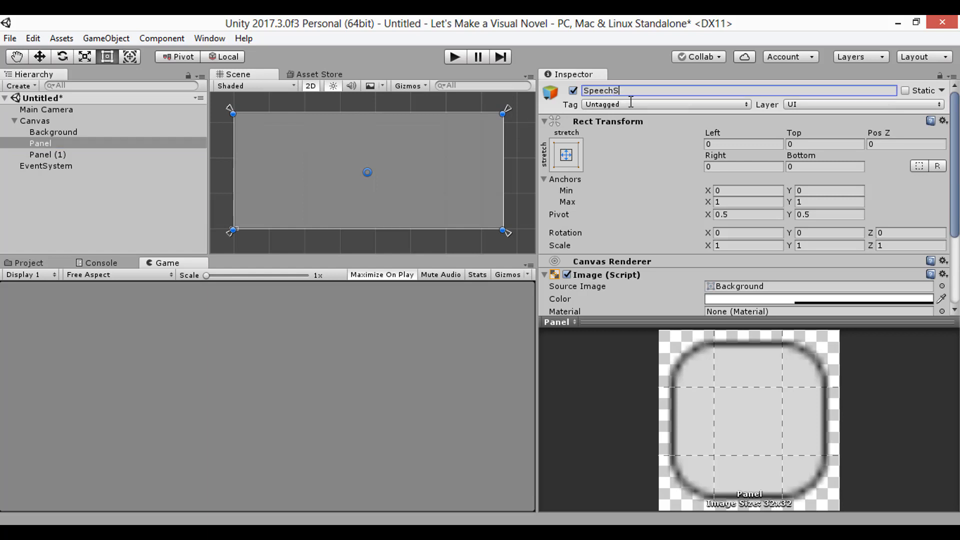
{"action": "type", "text": "ystem-Root"}
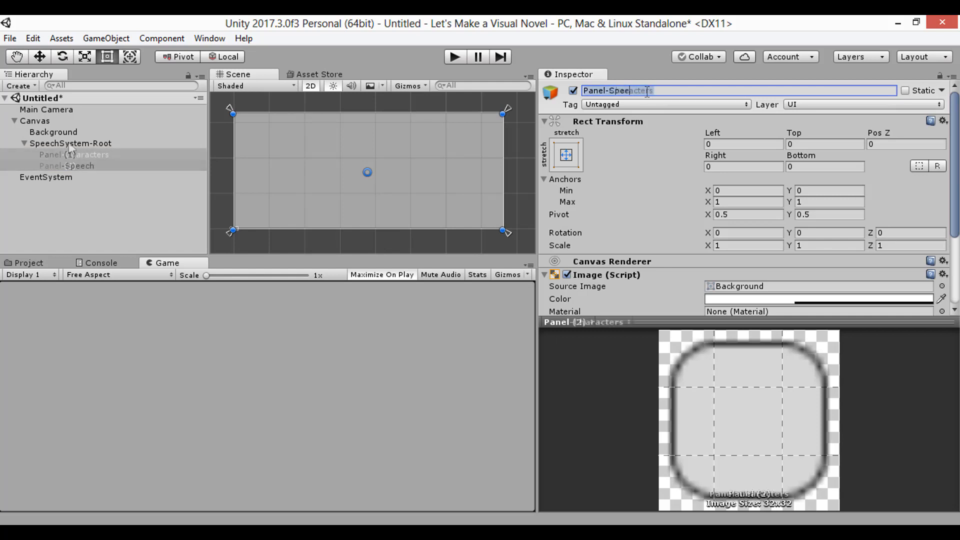
{"action": "left_click", "coordinate": [70, 143]}
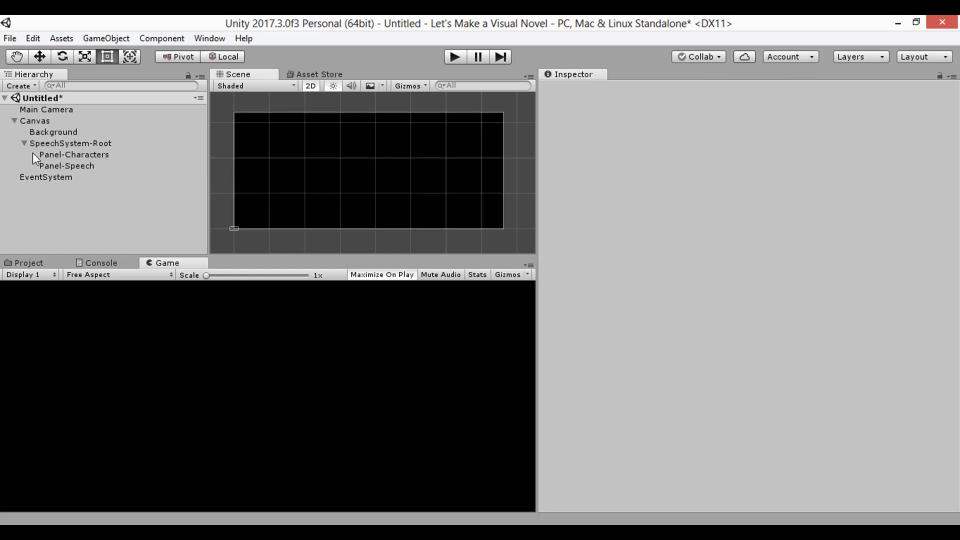
{"action": "left_click", "coordinate": [105, 38]}
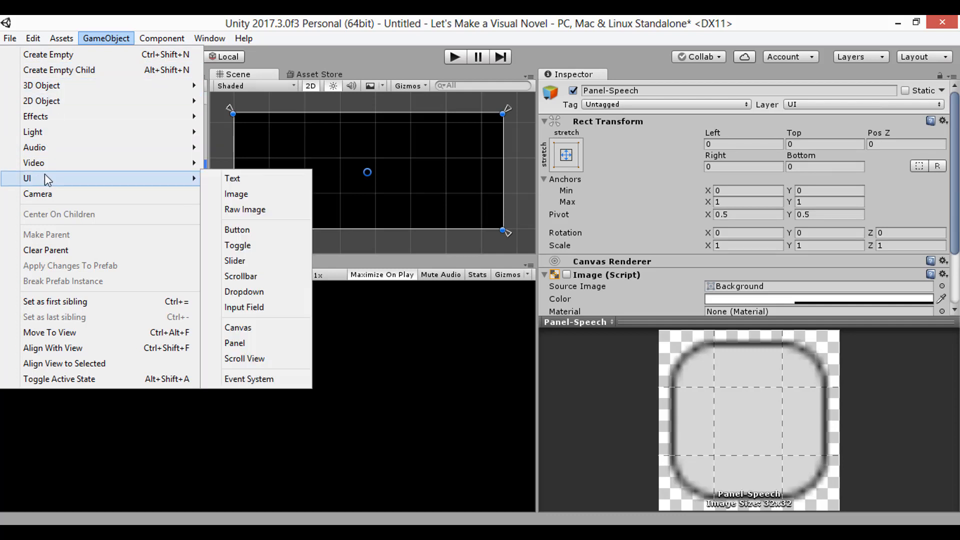
{"action": "mouse_move", "coordinate": [245, 209]}
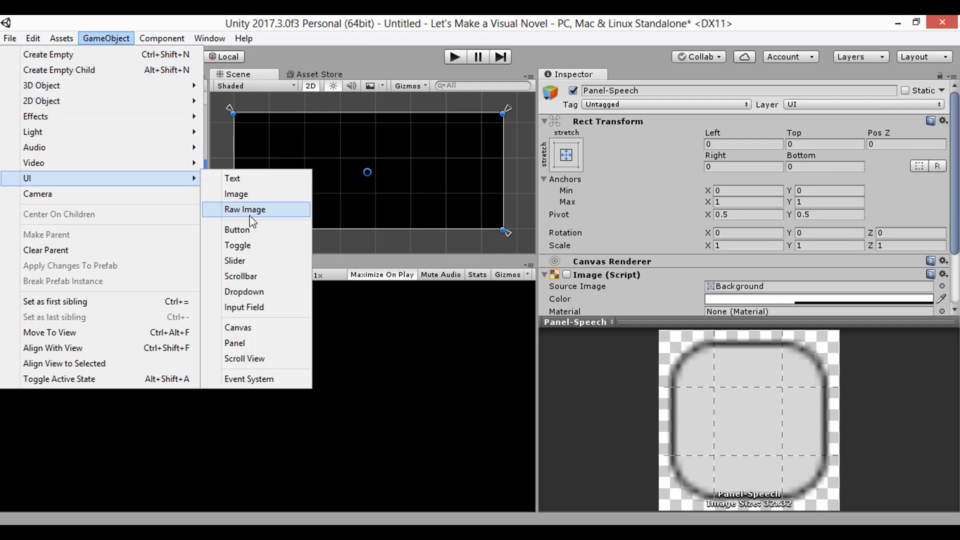
{"action": "mouse_move", "coordinate": [259, 211]}
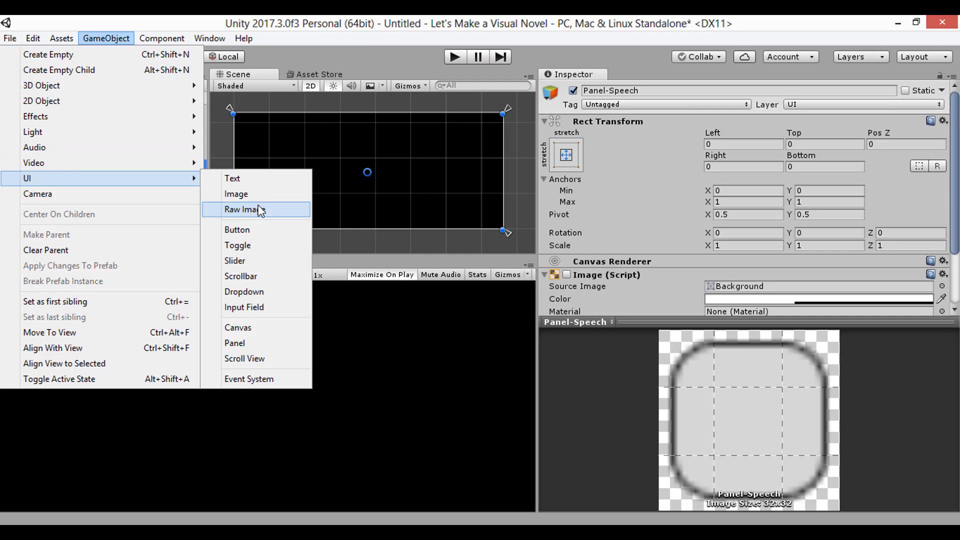
Step: Add a white UI Image and a RawImage square to the canvas and select the Image
{"action": "left_click", "coordinate": [236, 193]}
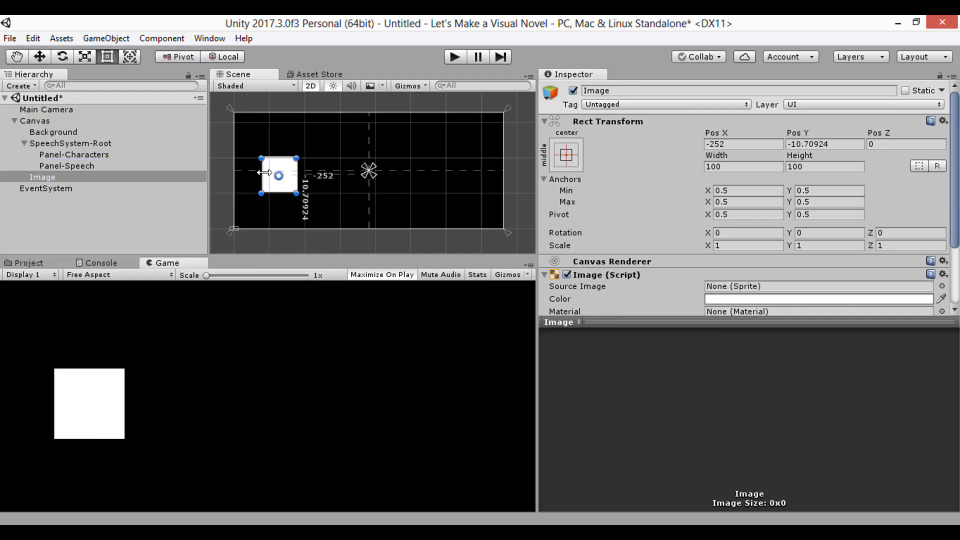
{"action": "left_click", "coordinate": [105, 38]}
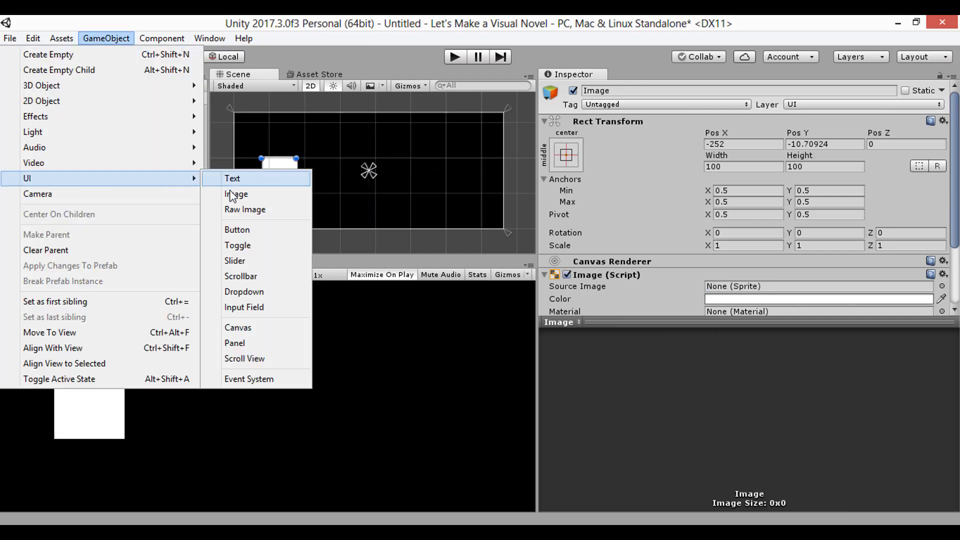
{"action": "left_click", "coordinate": [236, 194]}
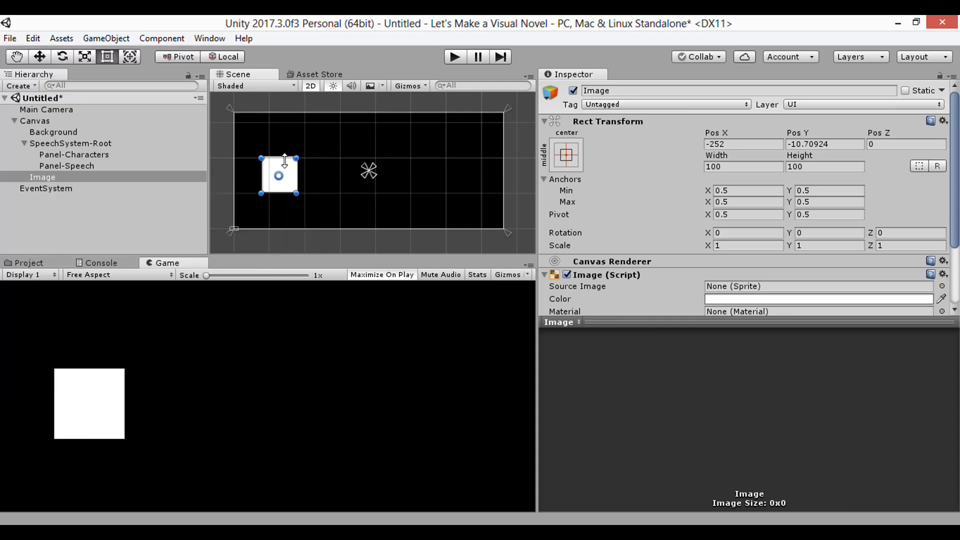
{"action": "left_click", "coordinate": [105, 38]}
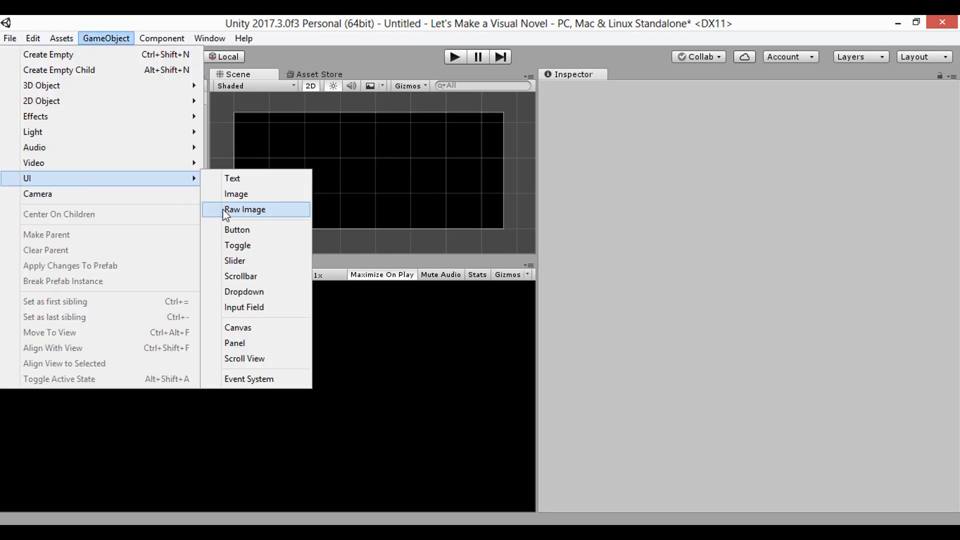
{"action": "mouse_move", "coordinate": [256, 195]}
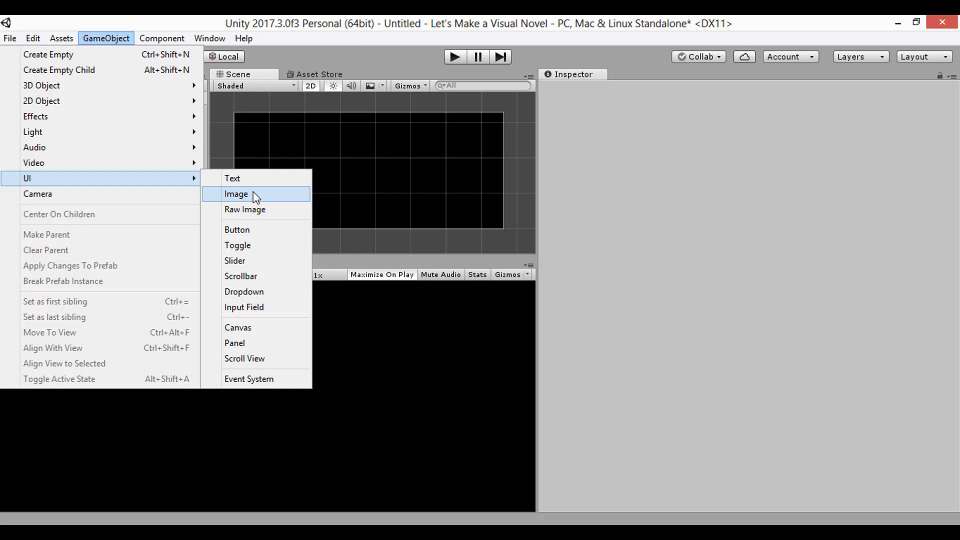
{"action": "left_click", "coordinate": [235, 194]}
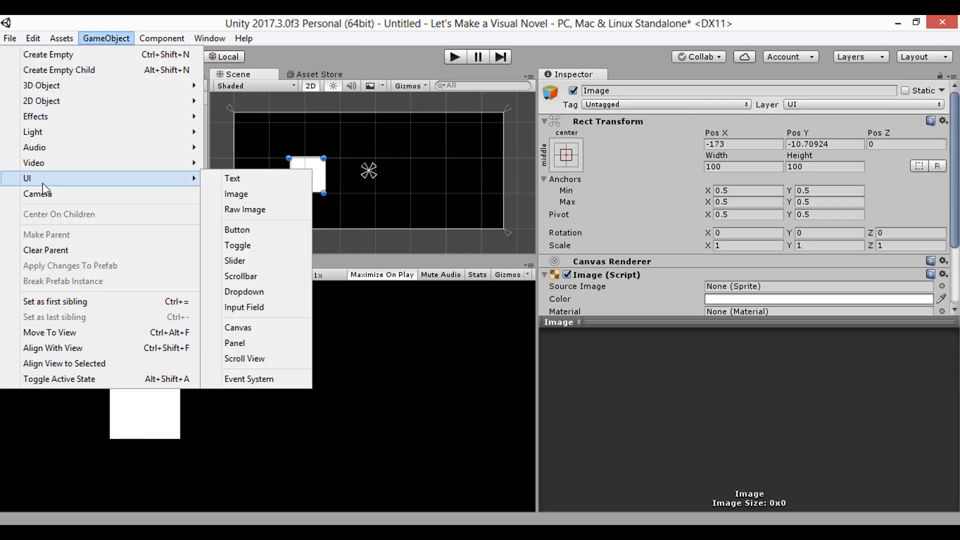
{"action": "left_click", "coordinate": [244, 209]}
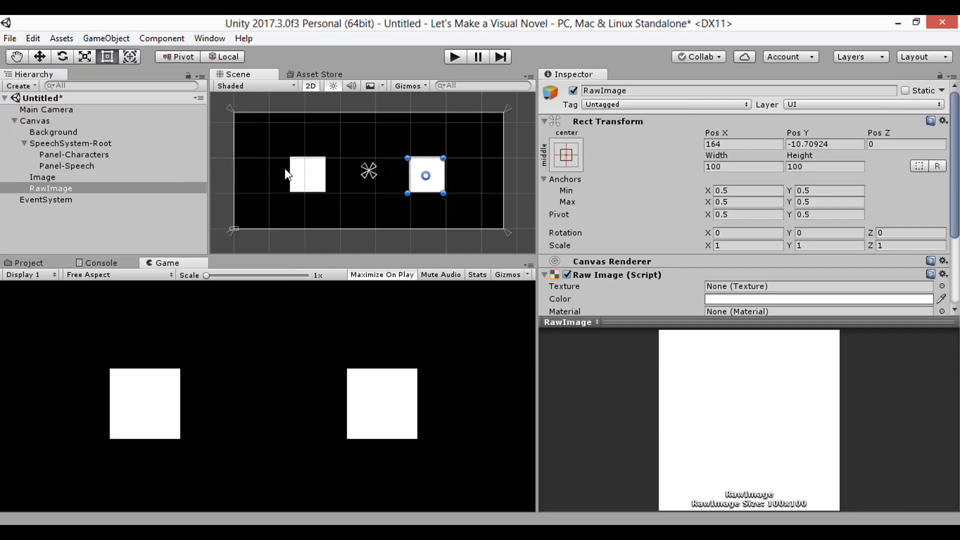
{"action": "scroll", "scroll_direction": "down", "scroll_amount": 3}
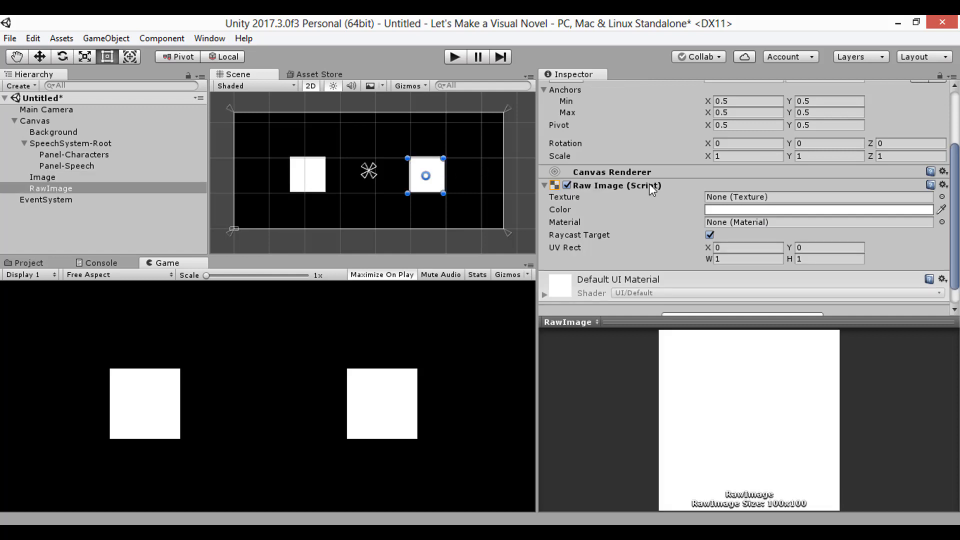
{"action": "mouse_move", "coordinate": [283, 186]}
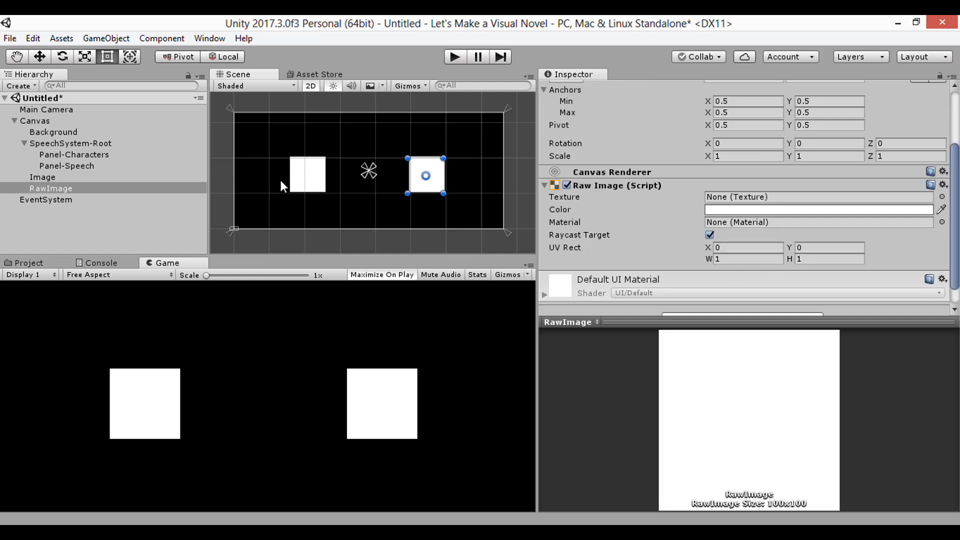
{"action": "left_click", "coordinate": [43, 177]}
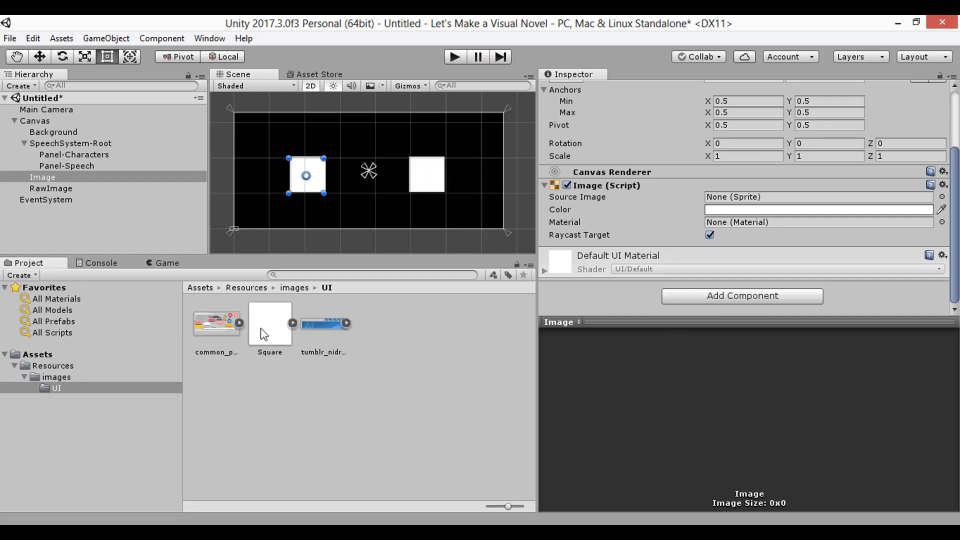
Step: Create a TEST[DELETE BEFORE PUBLISH] folder in Assets with an Images subfolder
{"action": "left_click", "coordinate": [269, 323]}
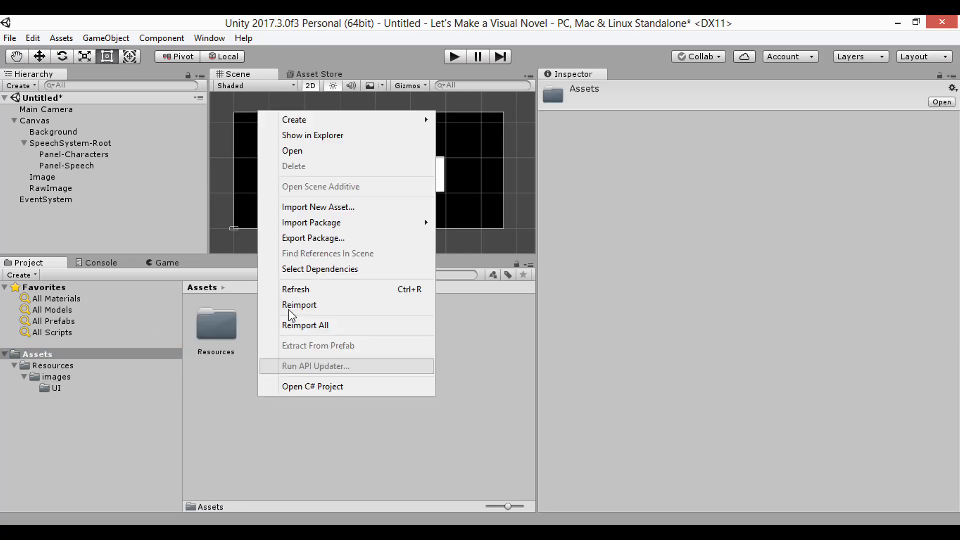
{"action": "left_click", "coordinate": [294, 119]}
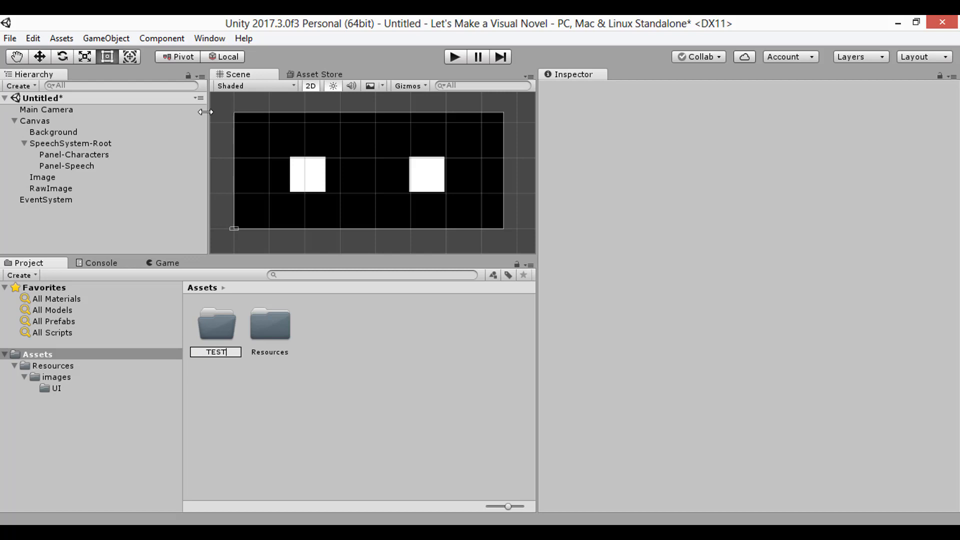
{"action": "type", "text": "BEFORE PU"}
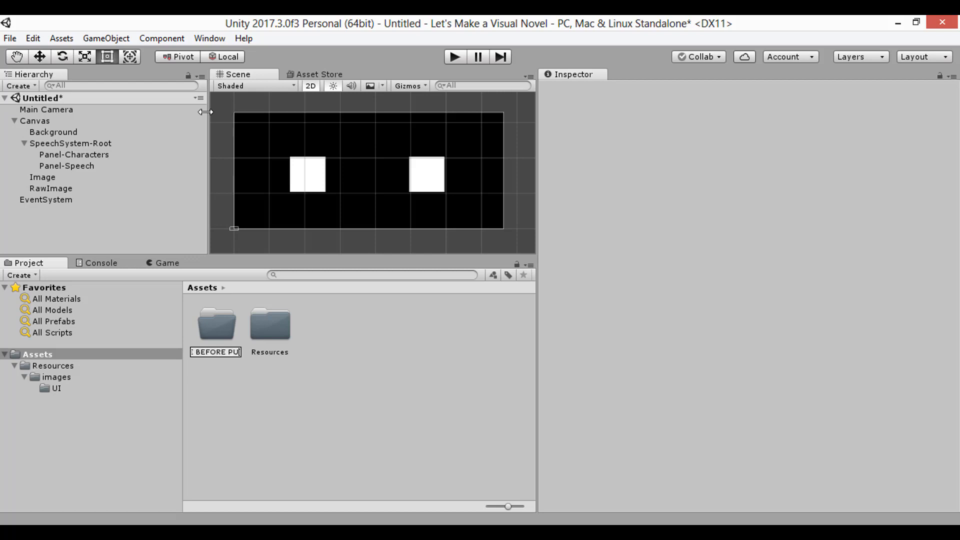
{"action": "right_click", "coordinate": [216, 323]}
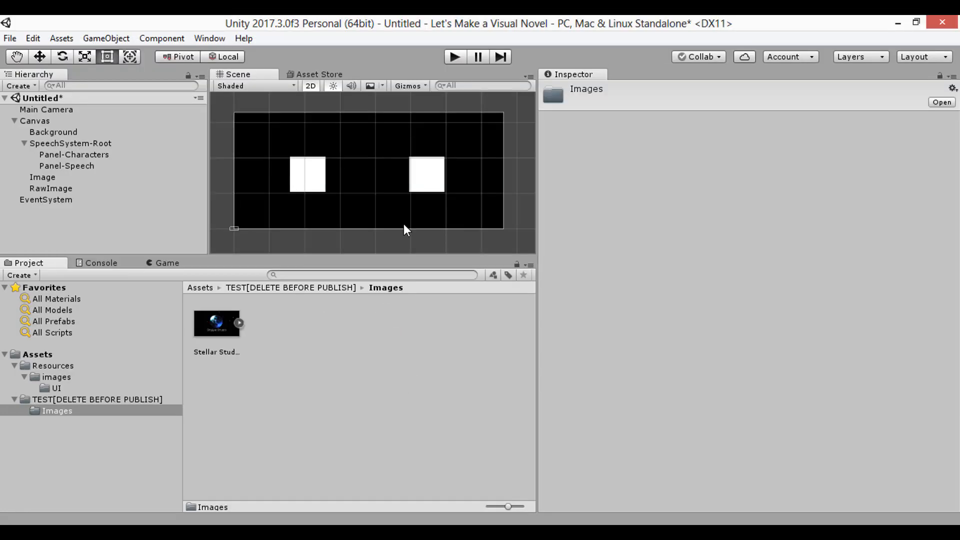
Step: Import and inspect the Stellar Studio logo, then return to the UI images folder
{"action": "left_click", "coordinate": [822, 124]}
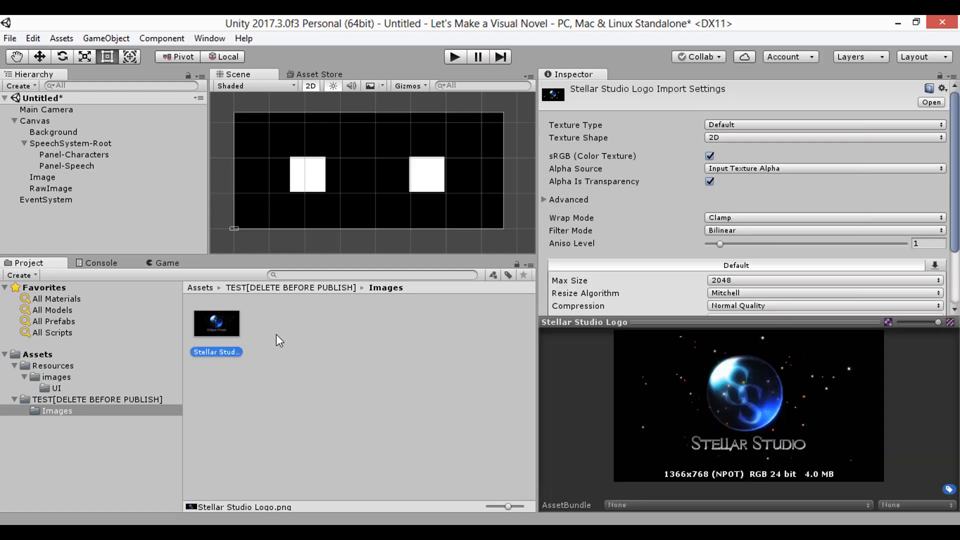
{"action": "left_click", "coordinate": [43, 178]}
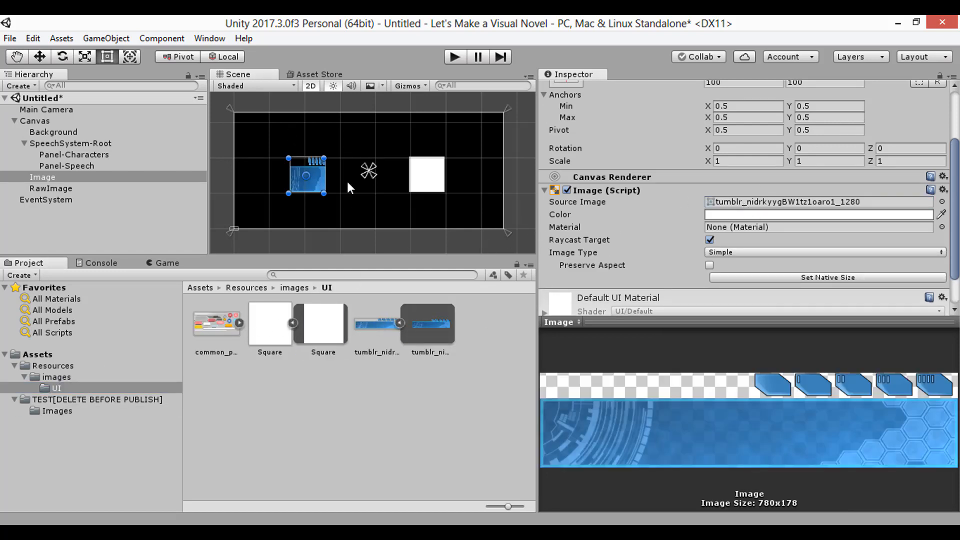
Step: Replace the test Image and RawImage with a wide SpeechBox image along the canvas bottom
{"action": "left_click", "coordinate": [51, 188]}
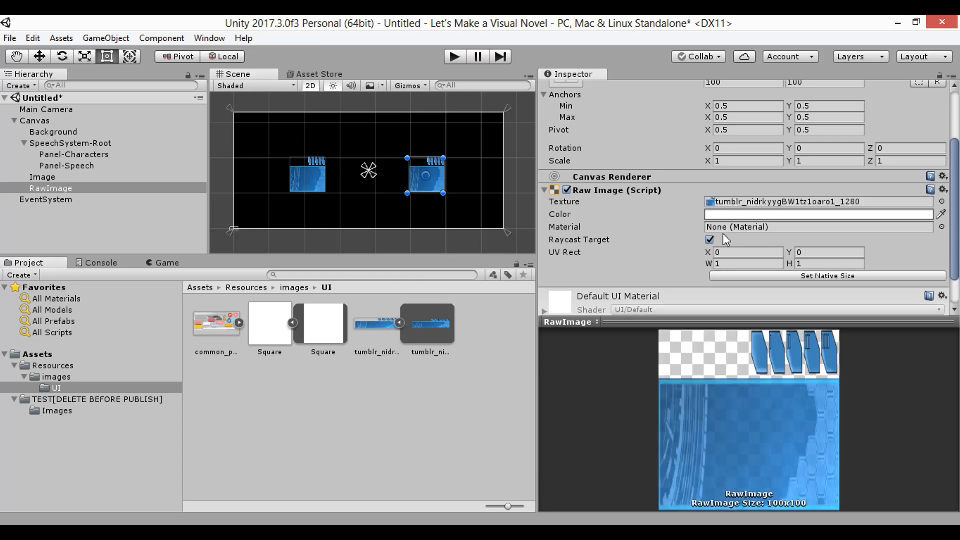
{"action": "left_click", "coordinate": [43, 177]}
{"action": "type", "text": "SpeechBox"}
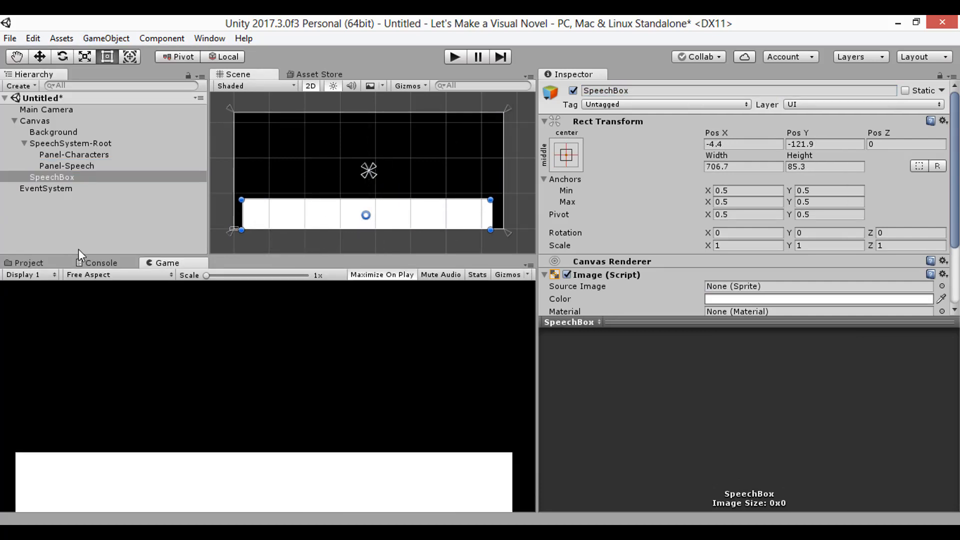
Step: Give SpeechBox the blue banner sprite and duplicate it as SpeakerNameBox
{"action": "left_click", "coordinate": [377, 323]}
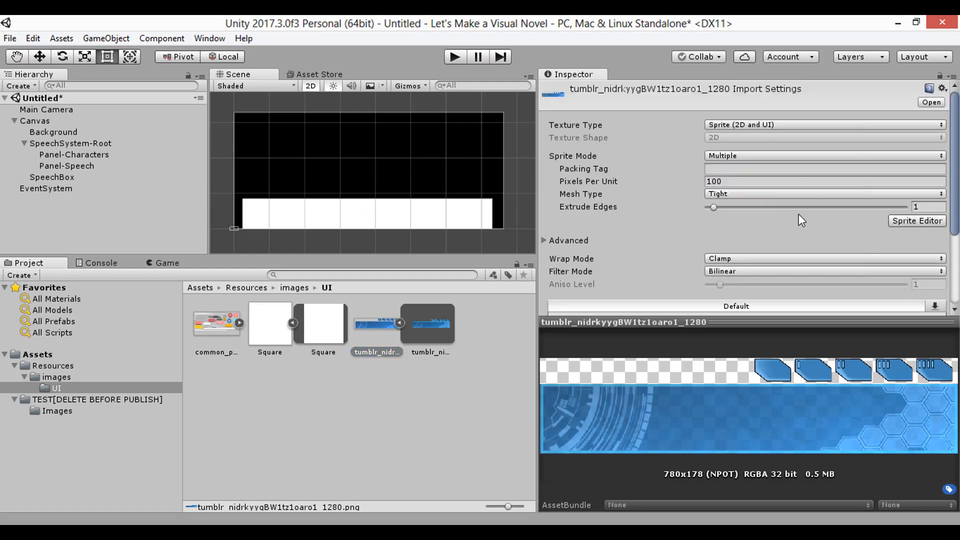
{"action": "left_click", "coordinate": [917, 219]}
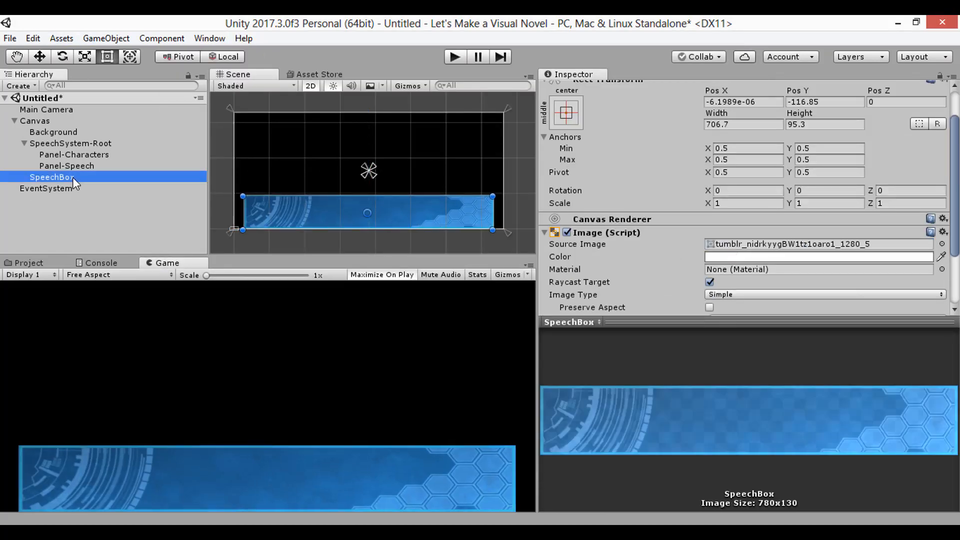
{"action": "key", "text": "ctrl+d"}
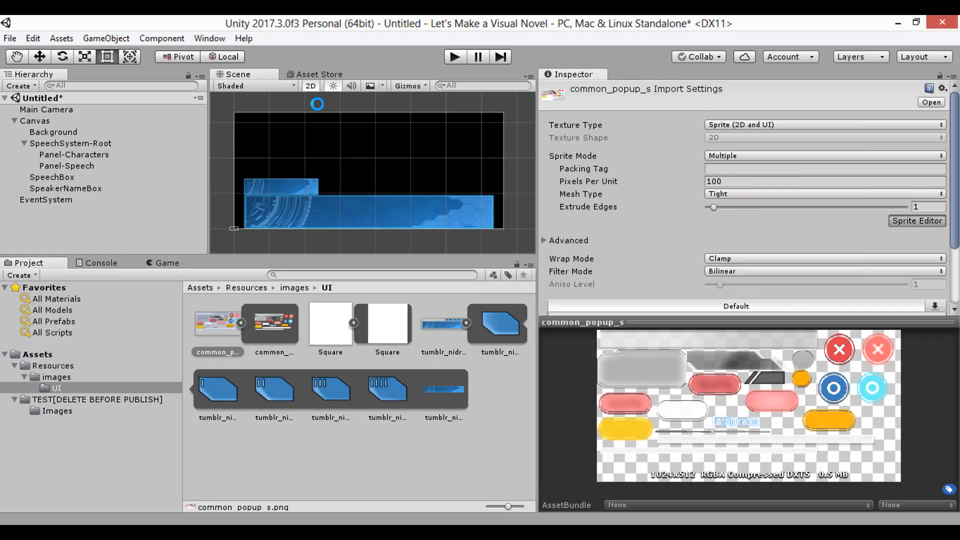
Step: Assign the grey common_popup sprite to SpeakerNameBox and widen it above the left end
{"action": "left_click", "coordinate": [66, 187]}
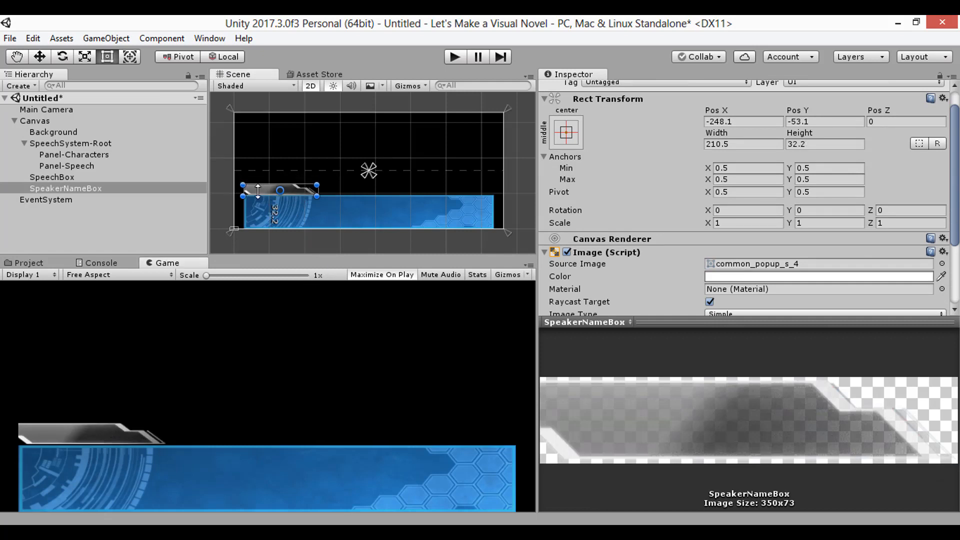
{"action": "left_click_drag", "start_coordinate": [242, 190], "coordinate": [238, 189]}
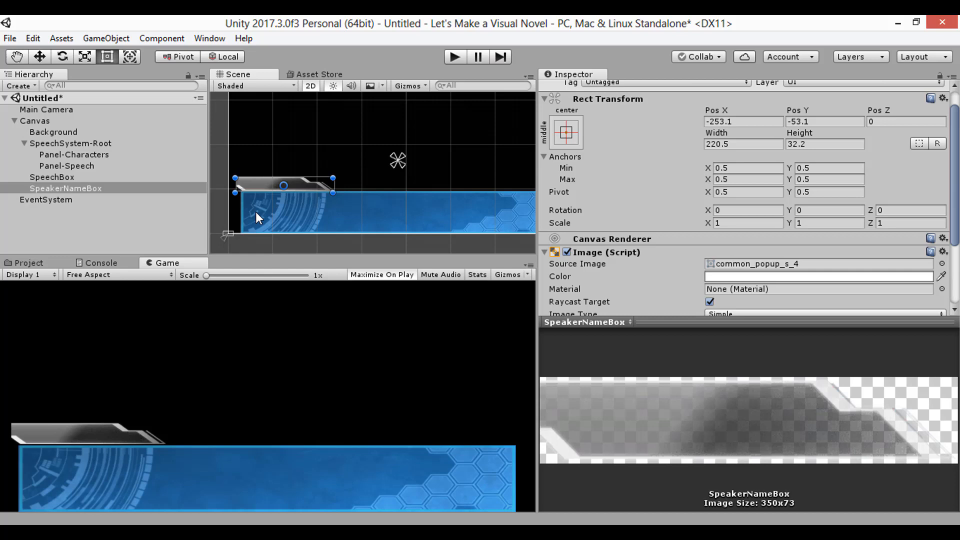
{"action": "left_click", "coordinate": [105, 38]}
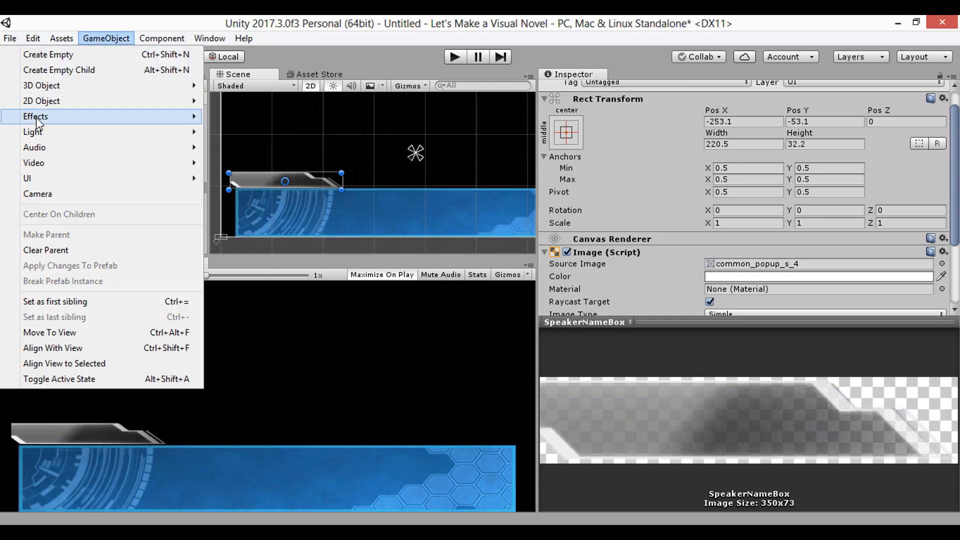
Step: Add New Text labels under SpeechBox and SpeakerNameBox, sized to fit each box
{"action": "left_click", "coordinate": [26, 178]}
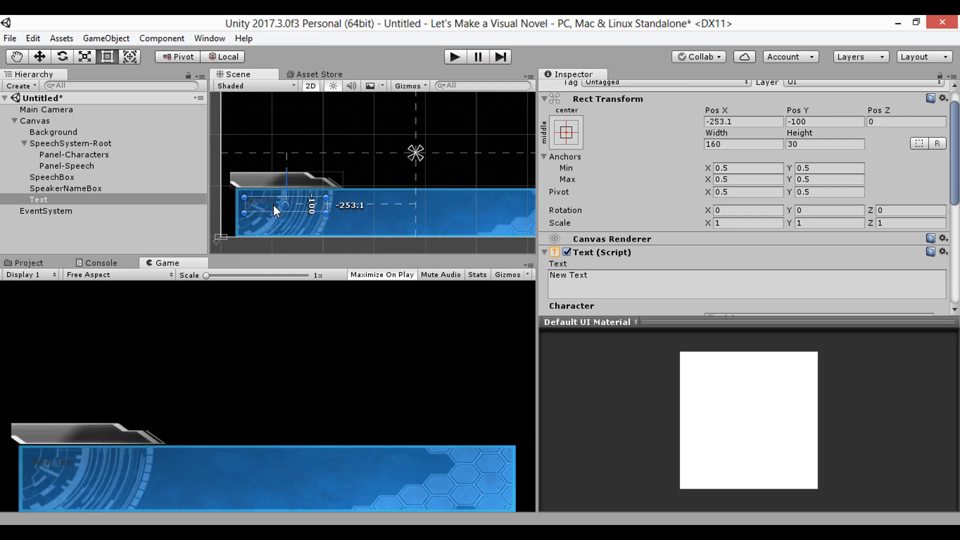
{"action": "left_click_drag", "start_coordinate": [279, 208], "coordinate": [279, 196]}
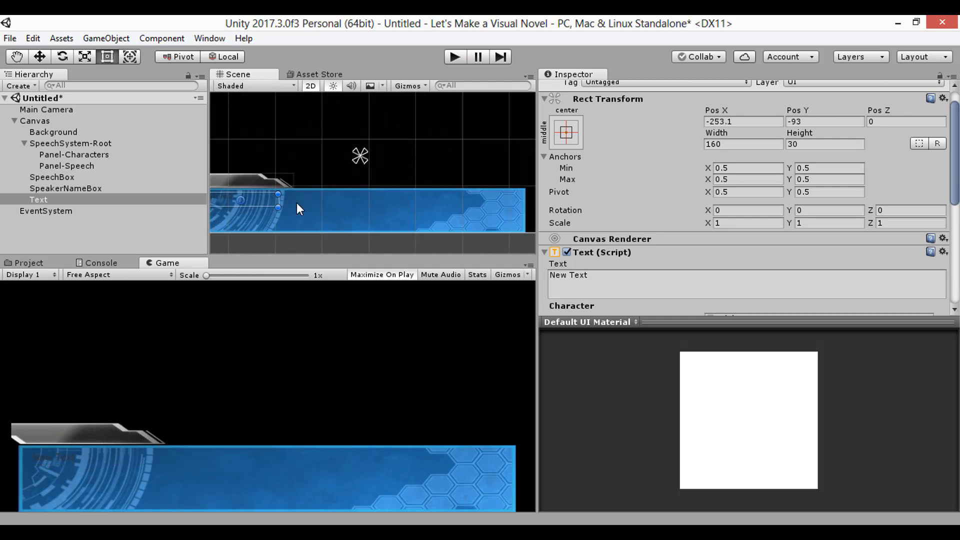
{"action": "left_click_drag", "start_coordinate": [279, 207], "coordinate": [478, 207]}
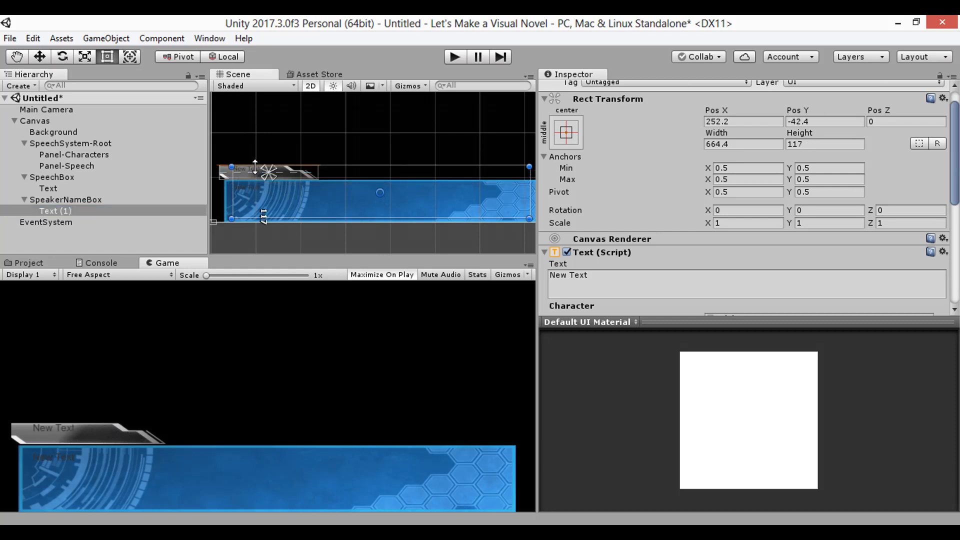
{"action": "left_click_drag", "start_coordinate": [255, 166], "coordinate": [255, 171]}
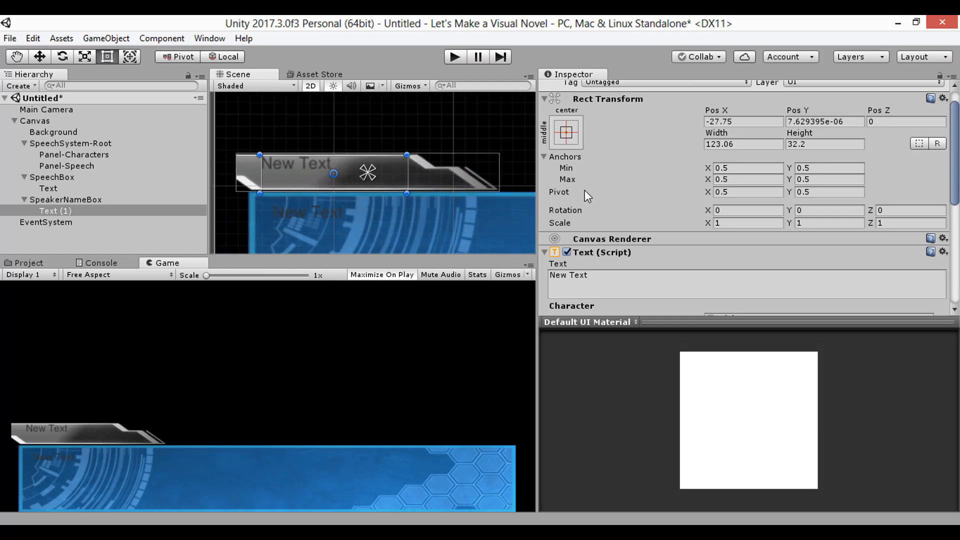
{"action": "scroll", "scroll_direction": "down", "scroll_amount": 3}
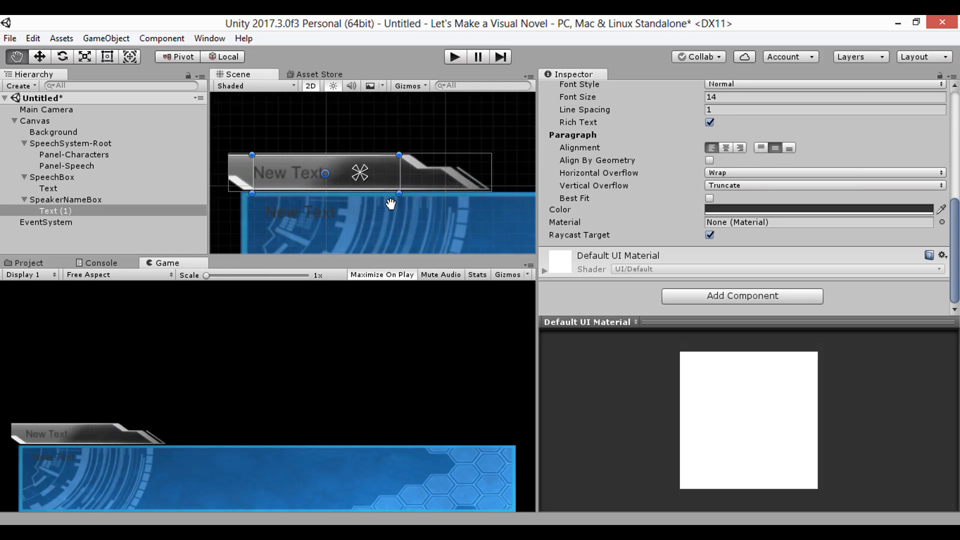
Step: Give both text labels the colour DDDDDD and a black Outline component
{"action": "left_click", "coordinate": [48, 188]}
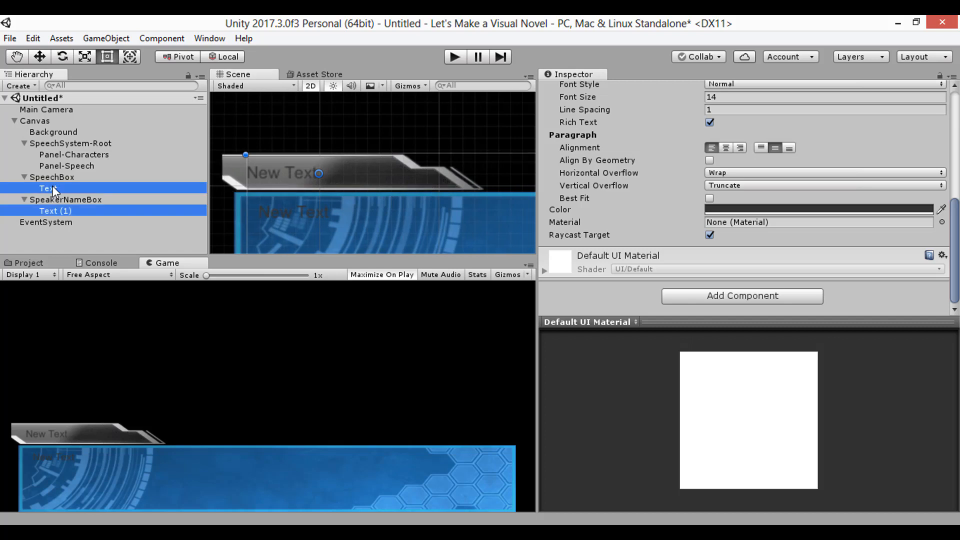
{"action": "left_click", "coordinate": [819, 209]}
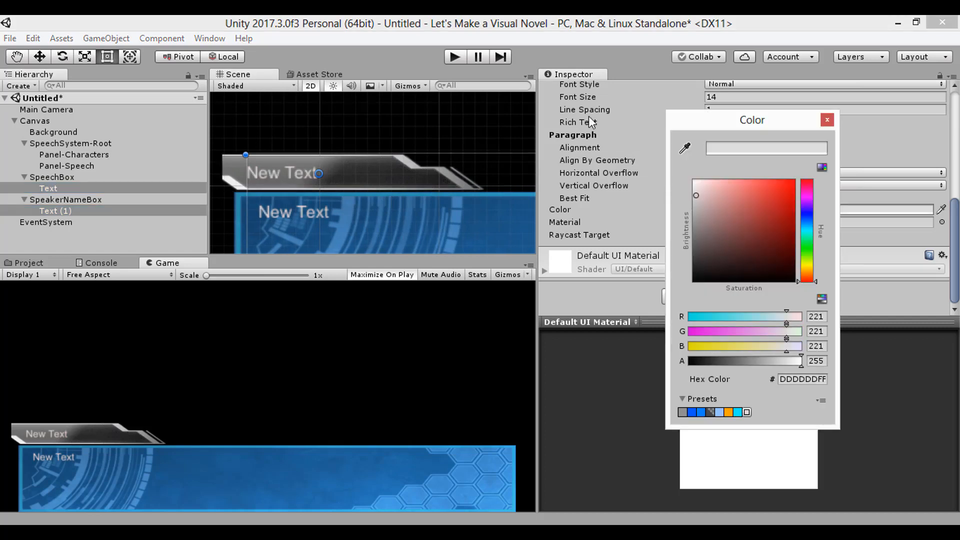
{"action": "left_click", "coordinate": [826, 119]}
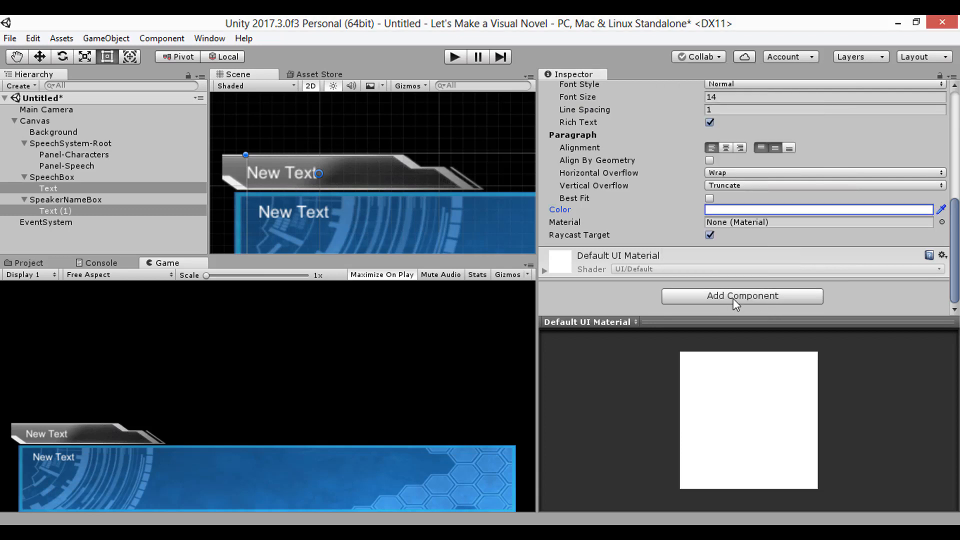
{"action": "left_click", "coordinate": [741, 295]}
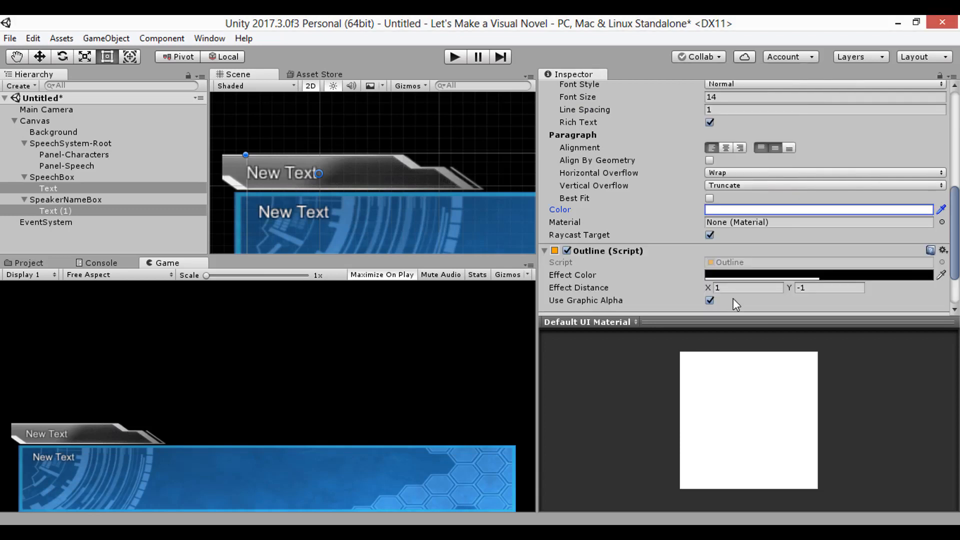
{"action": "scroll", "scroll_direction": "down", "scroll_amount": 3}
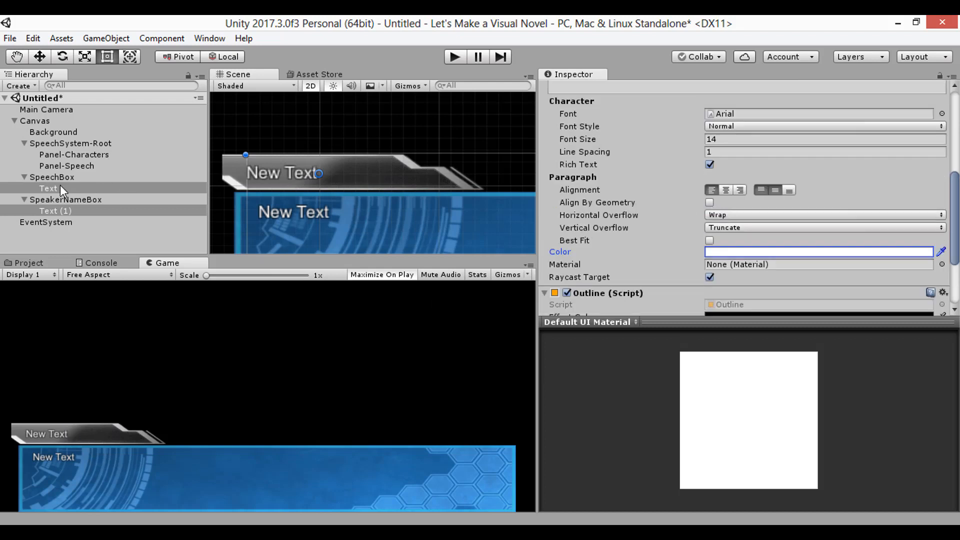
Step: Make the name text Bold And Italic reading 'Some really really really long name', wrapping onto two lines
{"action": "left_click", "coordinate": [55, 211]}
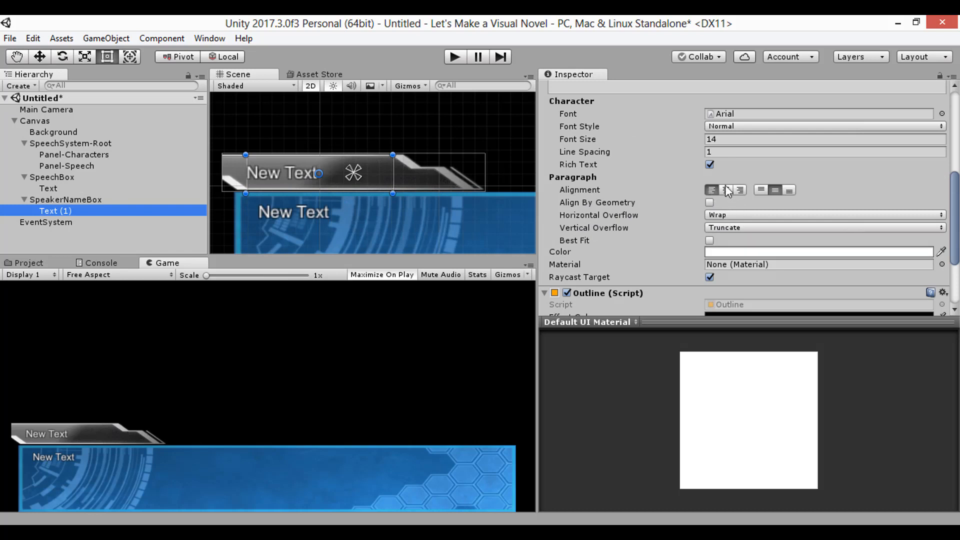
{"action": "mouse_move", "coordinate": [691, 165]}
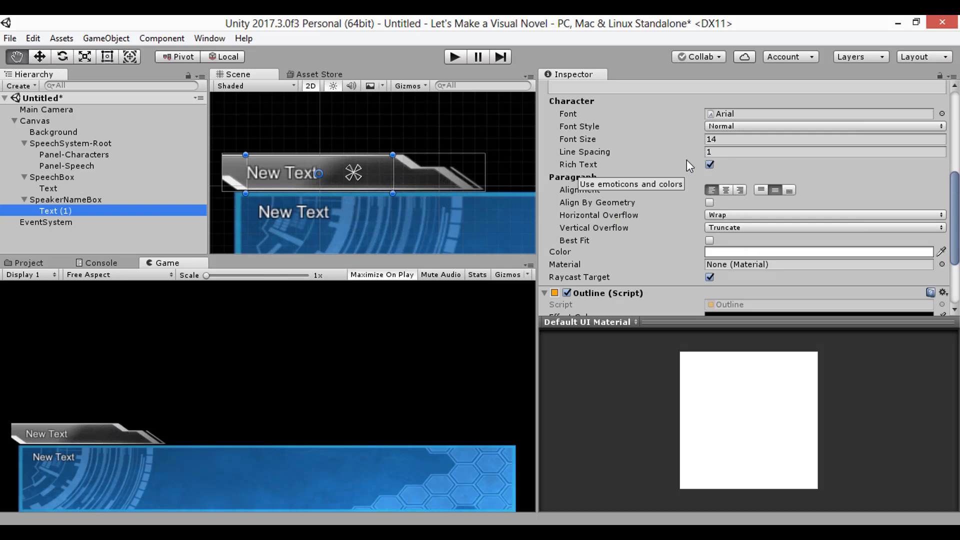
{"action": "left_click", "coordinate": [825, 126]}
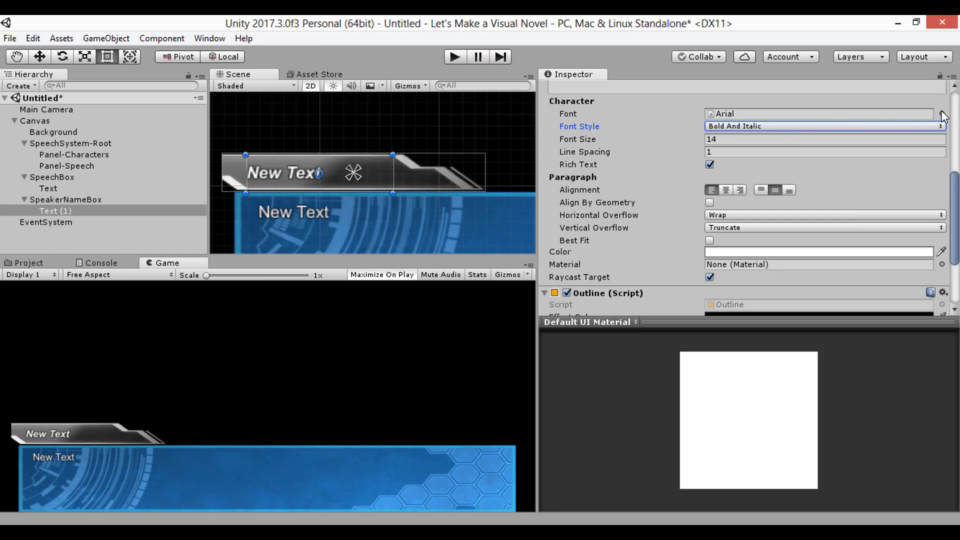
{"action": "left_click", "coordinate": [942, 113]}
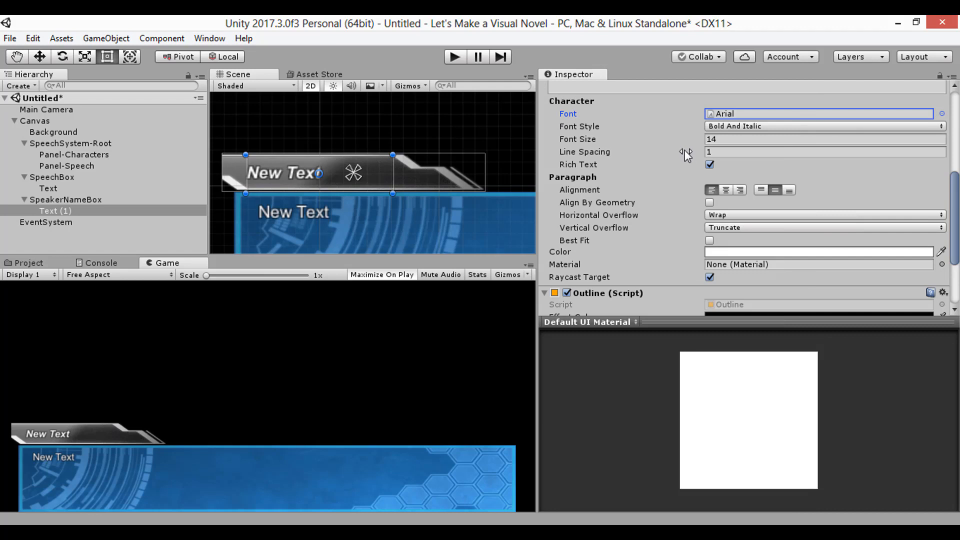
{"action": "mouse_move", "coordinate": [701, 227]}
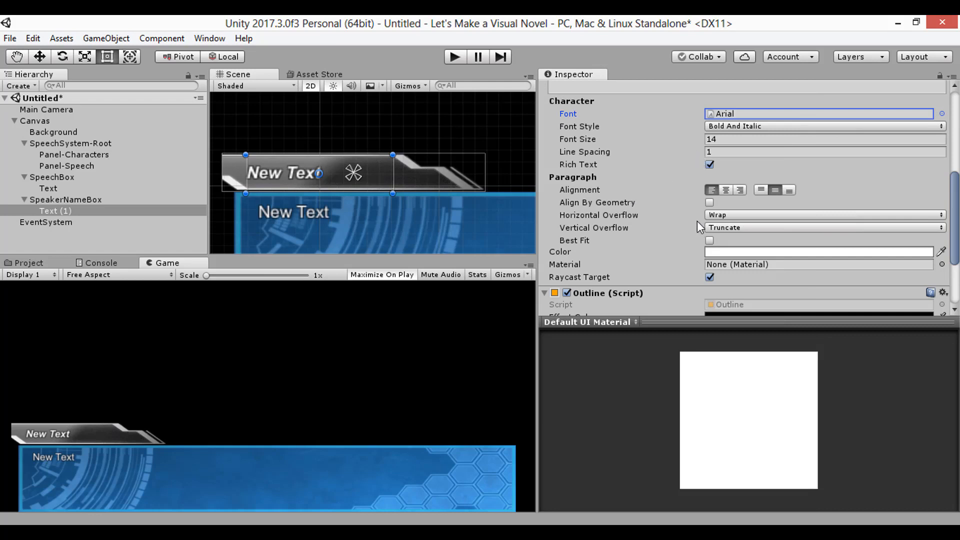
{"action": "mouse_move", "coordinate": [606, 241]}
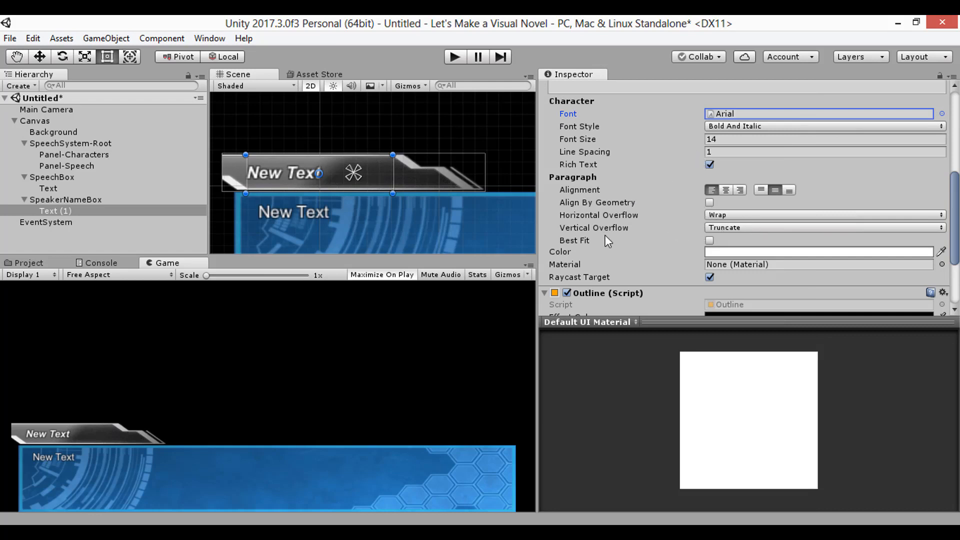
{"action": "mouse_move", "coordinate": [623, 219]}
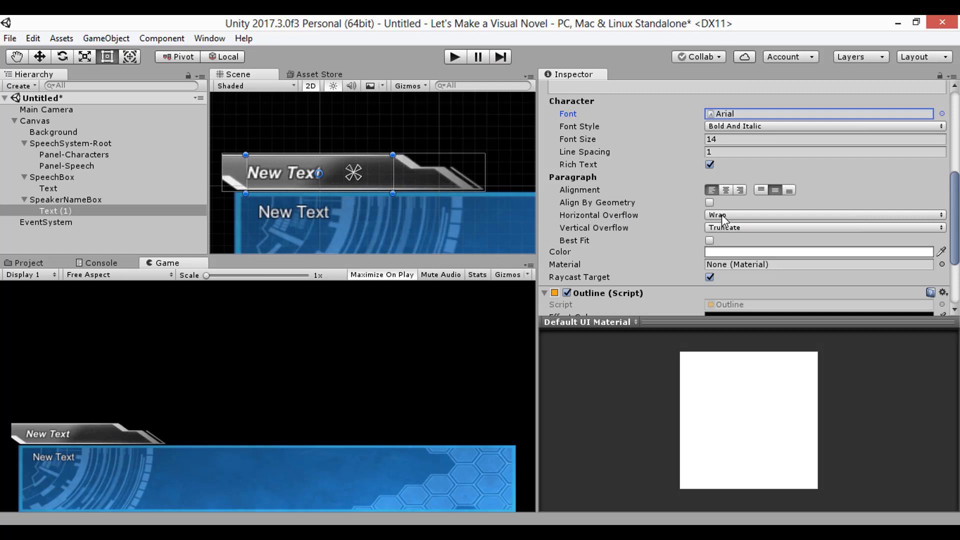
{"action": "scroll", "scroll_direction": "up", "scroll_amount": 3}
{"action": "type", "text": "Some really really really long name"}
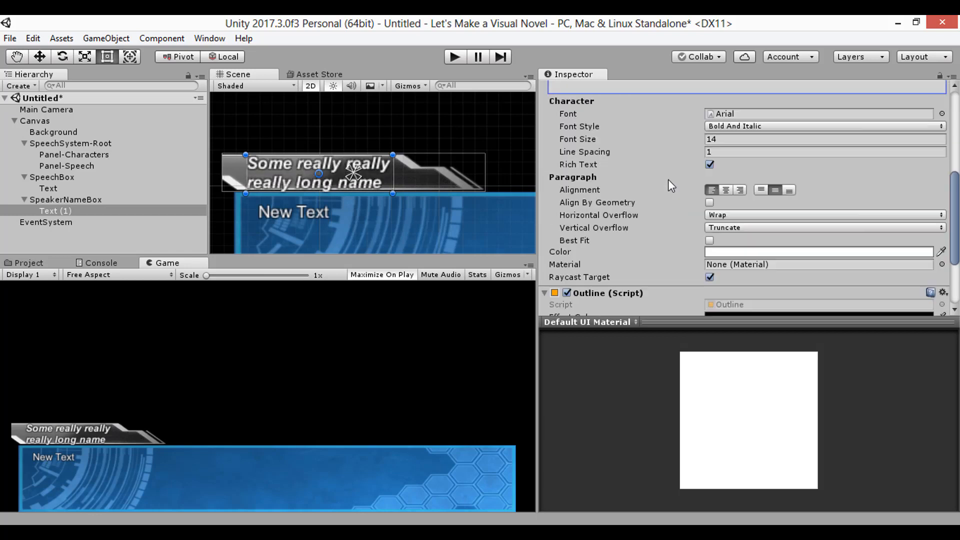
{"action": "mouse_move", "coordinate": [732, 218]}
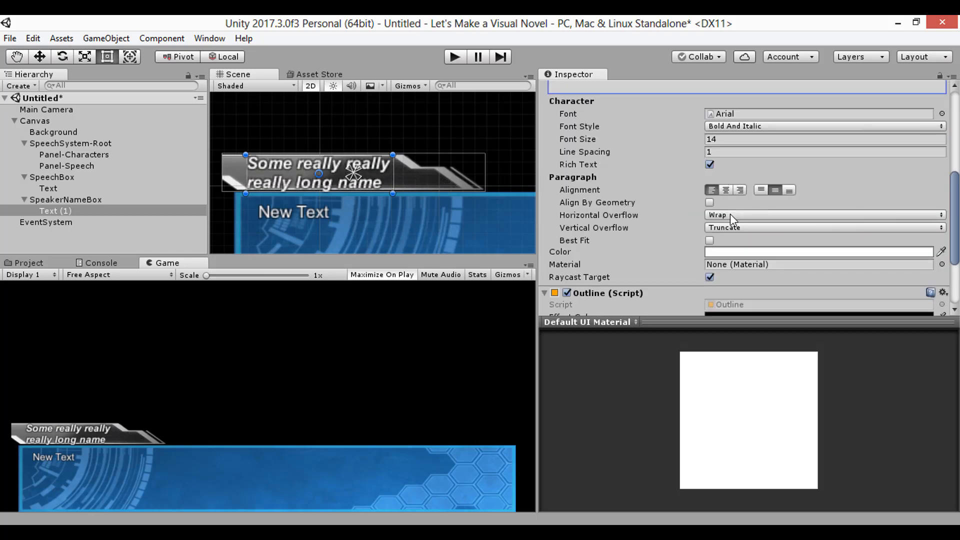
{"action": "left_click", "coordinate": [823, 215]}
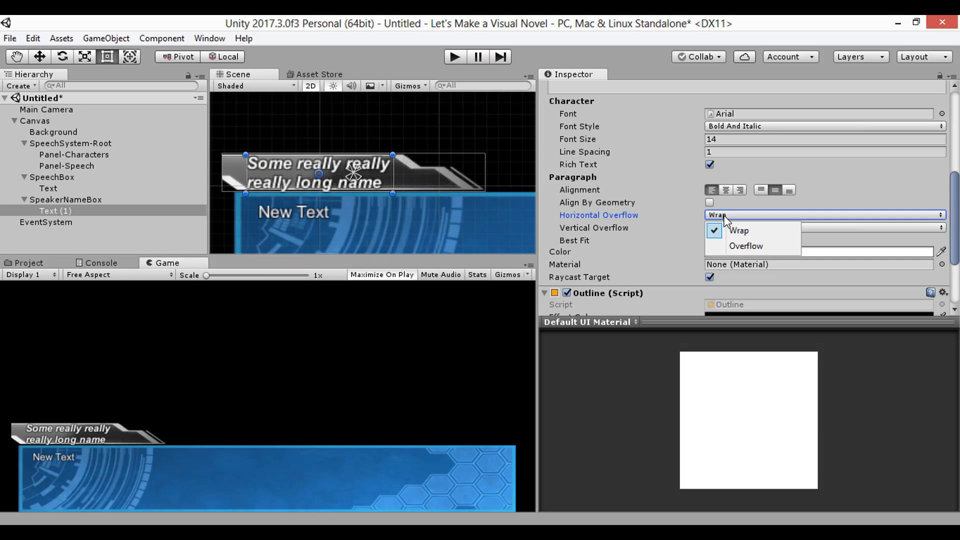
Step: Set the name label to 'Speaker Name' and the speech text to 'Speech'
{"action": "left_click", "coordinate": [48, 188]}
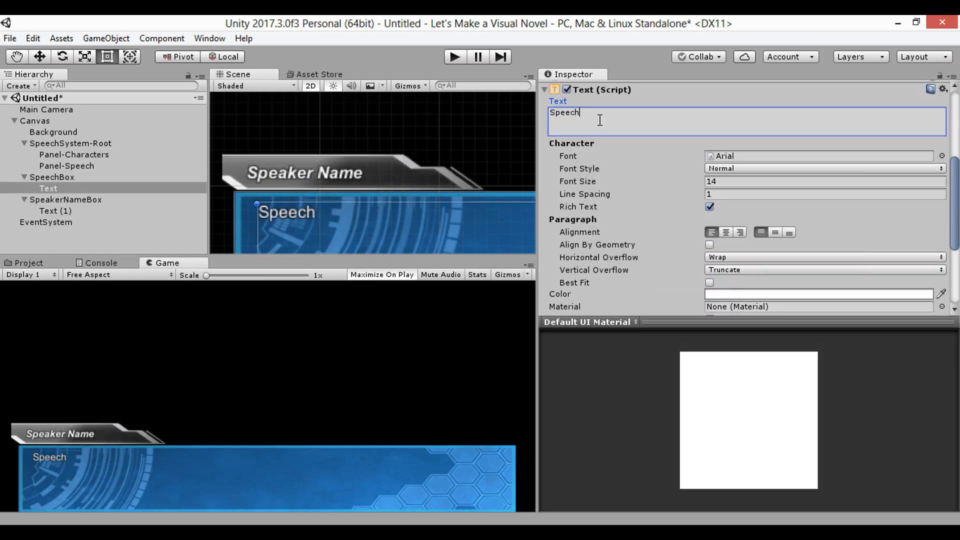
{"action": "type", "text": "e"}
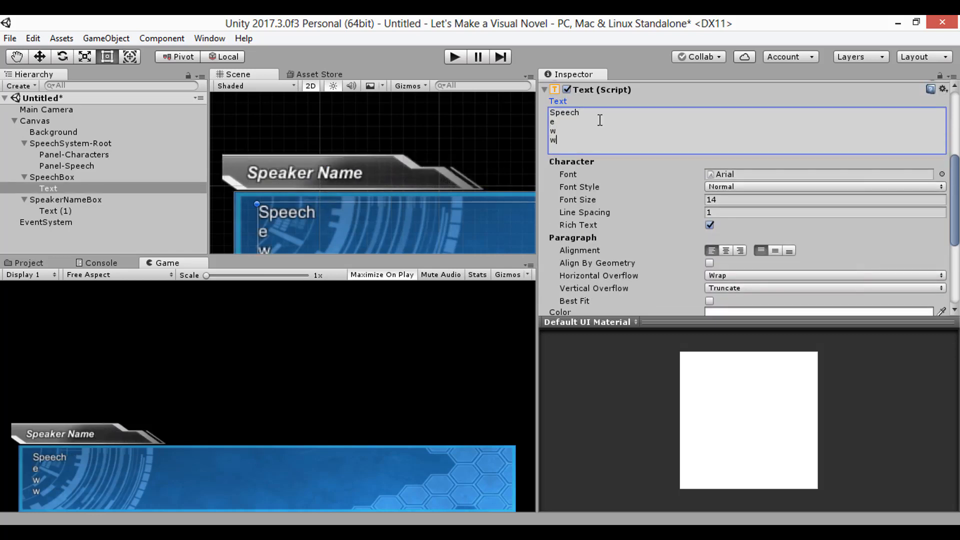
{"action": "left_click", "coordinate": [823, 212]}
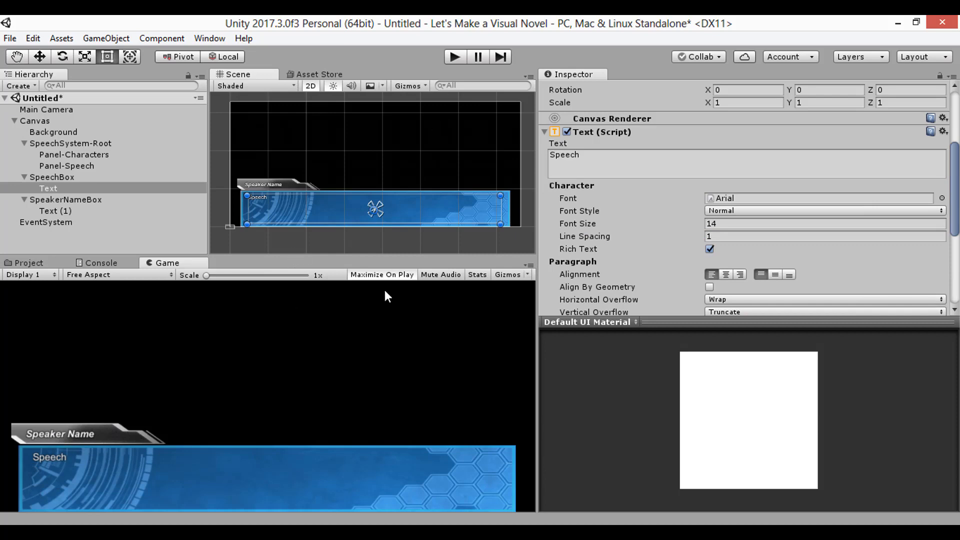
{"action": "mouse_move", "coordinate": [453, 66]}
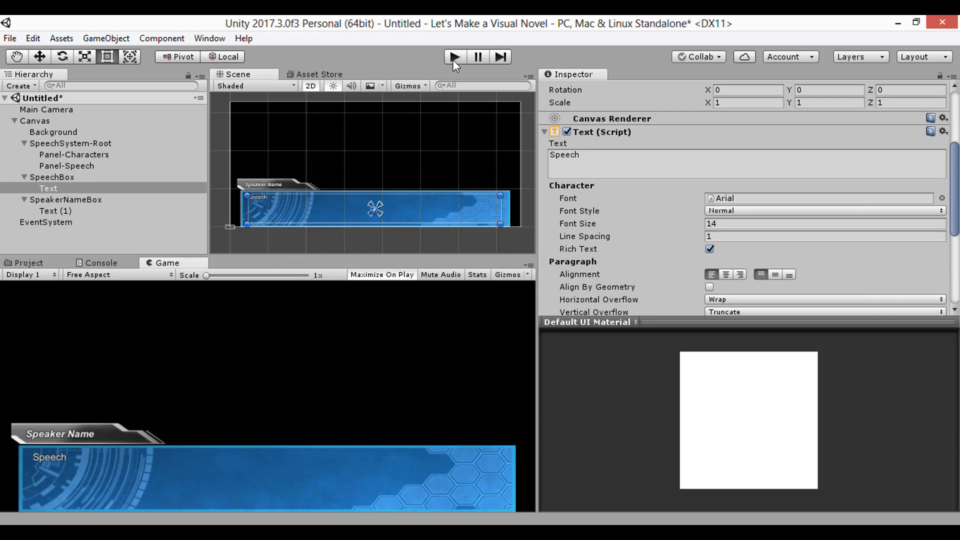
{"action": "left_click", "coordinate": [52, 177]}
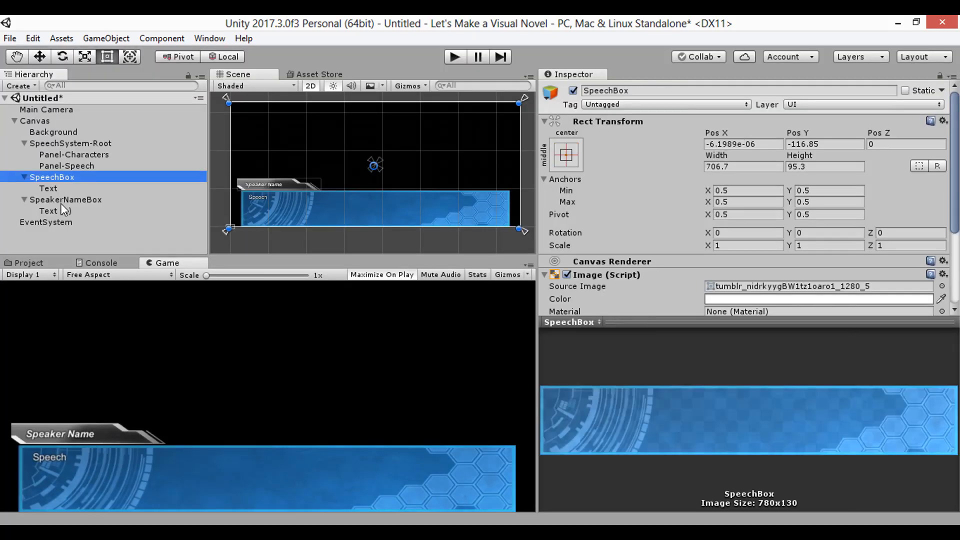
Step: Move SpeechBox and SpeakerNameBox under Panel-Speech as its children
{"action": "left_click", "coordinate": [66, 200]}
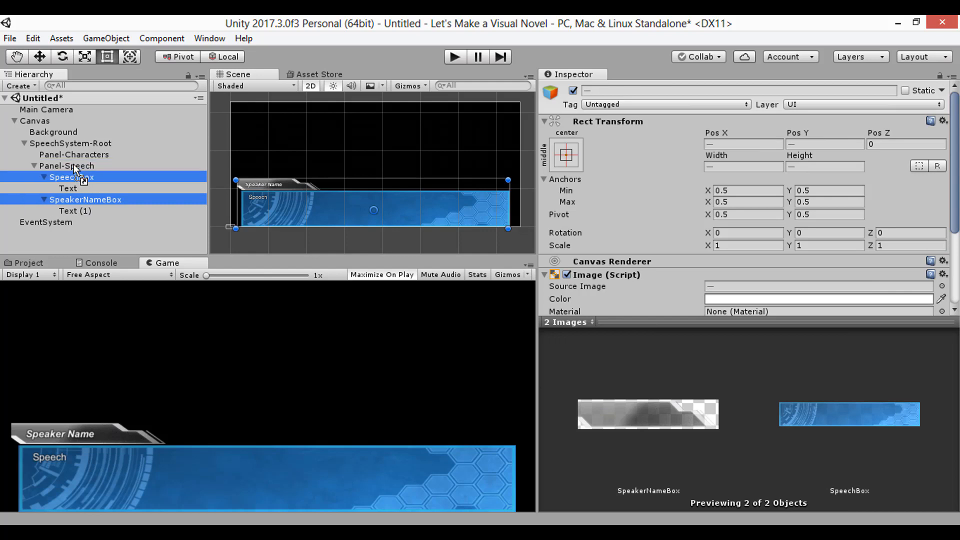
{"action": "left_click", "coordinate": [66, 166]}
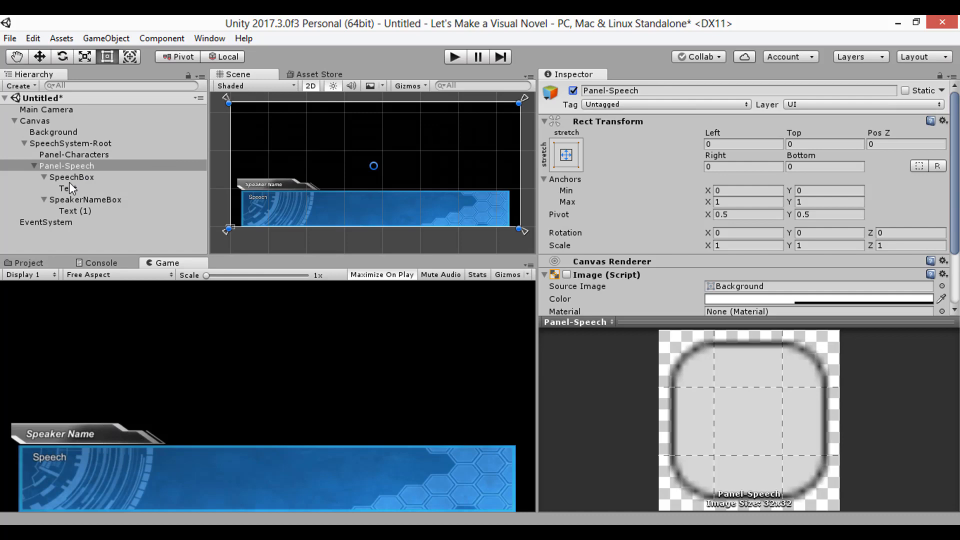
{"action": "left_click", "coordinate": [72, 177]}
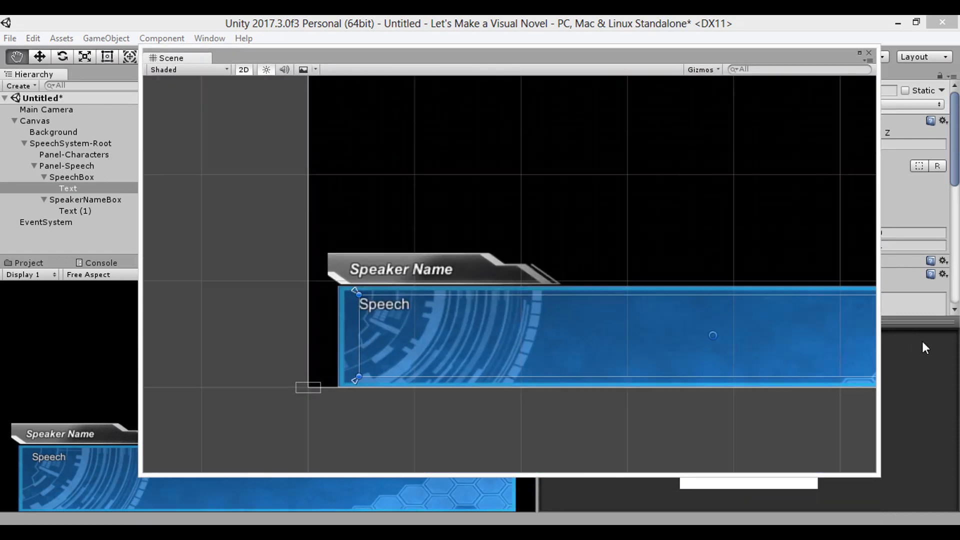
Step: Anchor SpeakerNameBox and its text to their layout, then show Assets/Resources/images/UI
{"action": "left_click", "coordinate": [86, 200]}
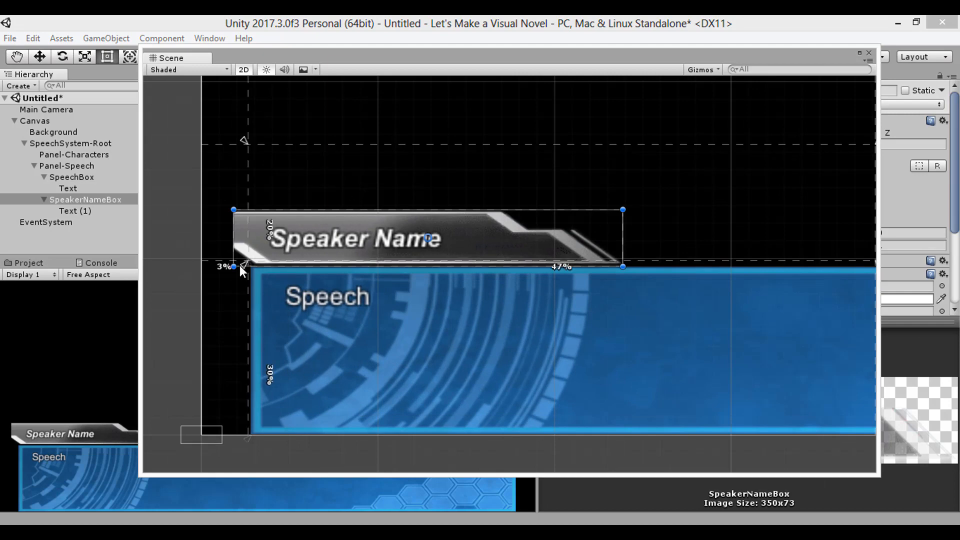
{"action": "left_click", "coordinate": [75, 211]}
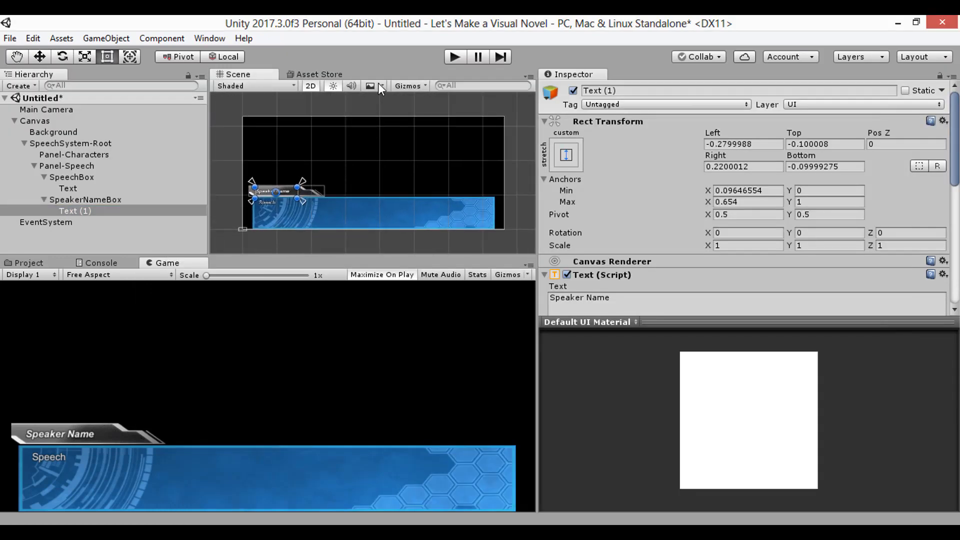
{"action": "left_click", "coordinate": [454, 56]}
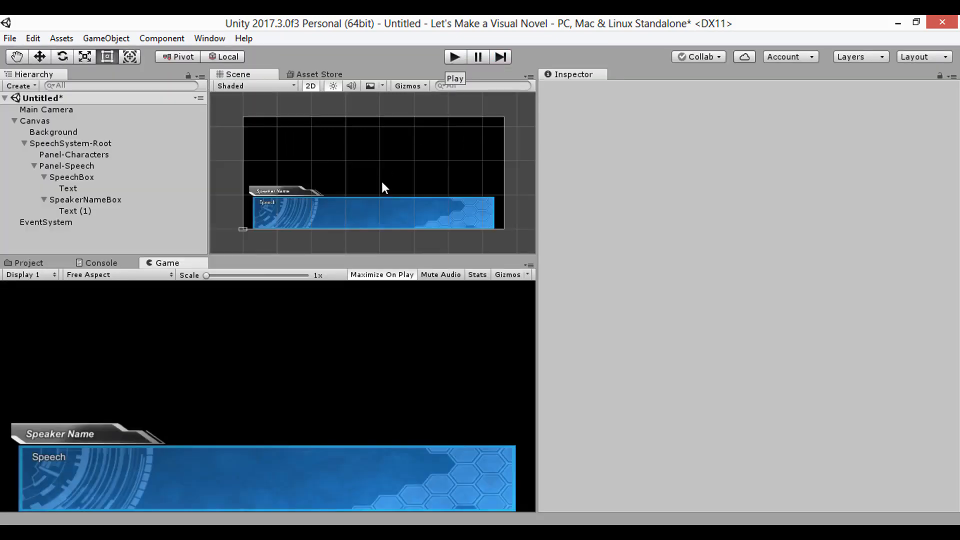
{"action": "mouse_move", "coordinate": [395, 238]}
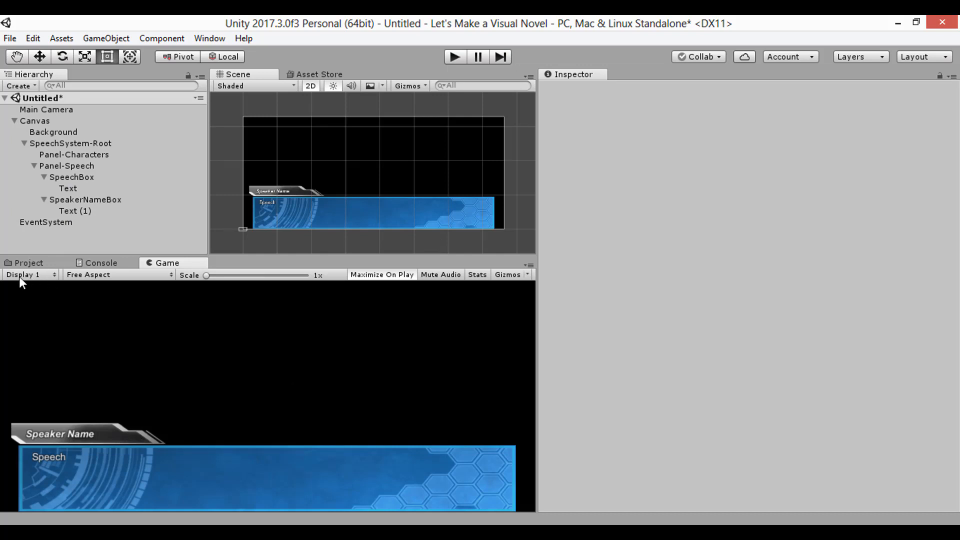
{"action": "left_click", "coordinate": [29, 263]}
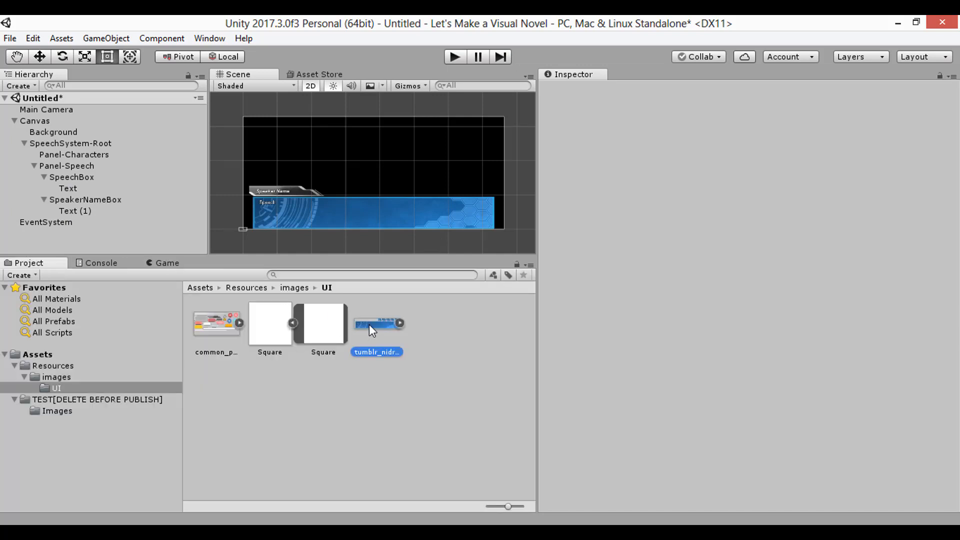
Step: Add blue buttons Auto, Back, Next, Skip and Menu above the speech box's right end
{"action": "left_click", "coordinate": [377, 322]}
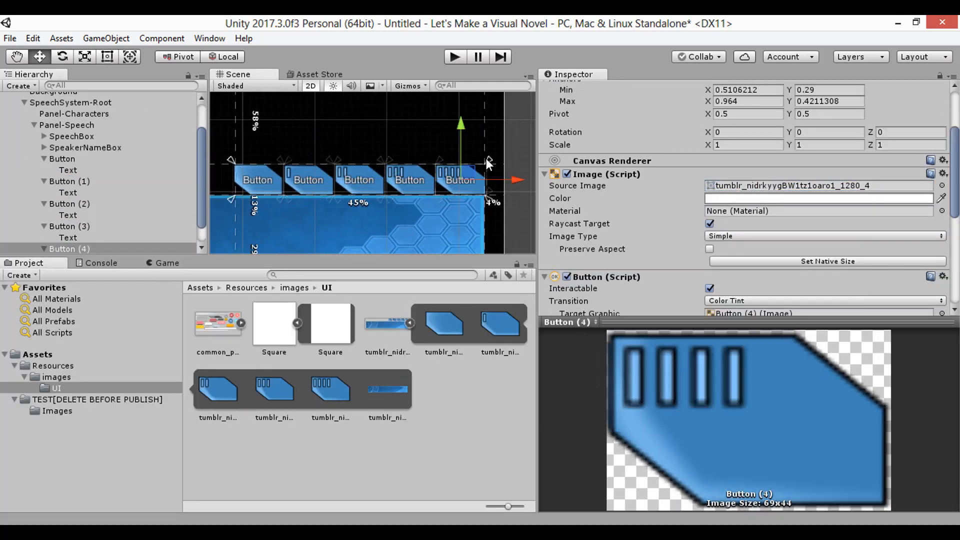
{"action": "left_click", "coordinate": [66, 238]}
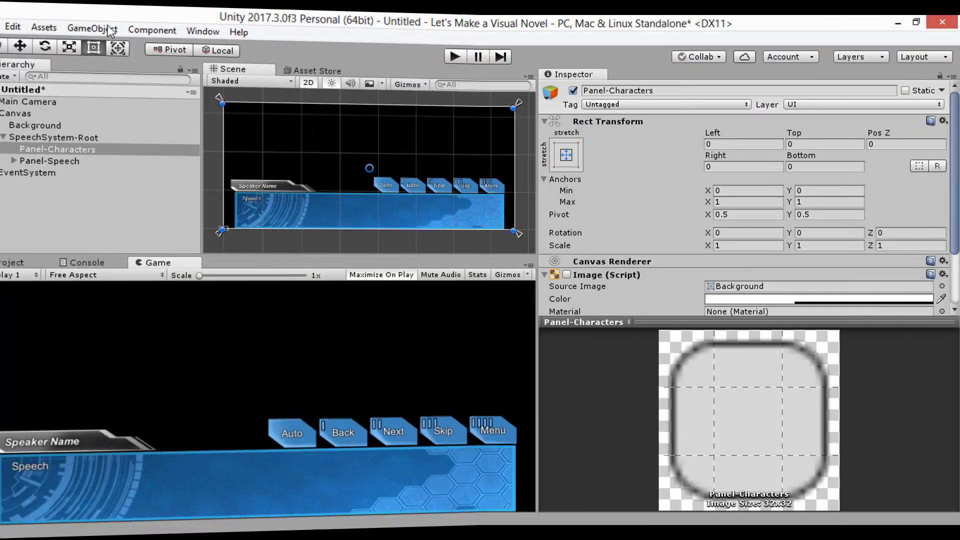
{"action": "left_click", "coordinate": [92, 29]}
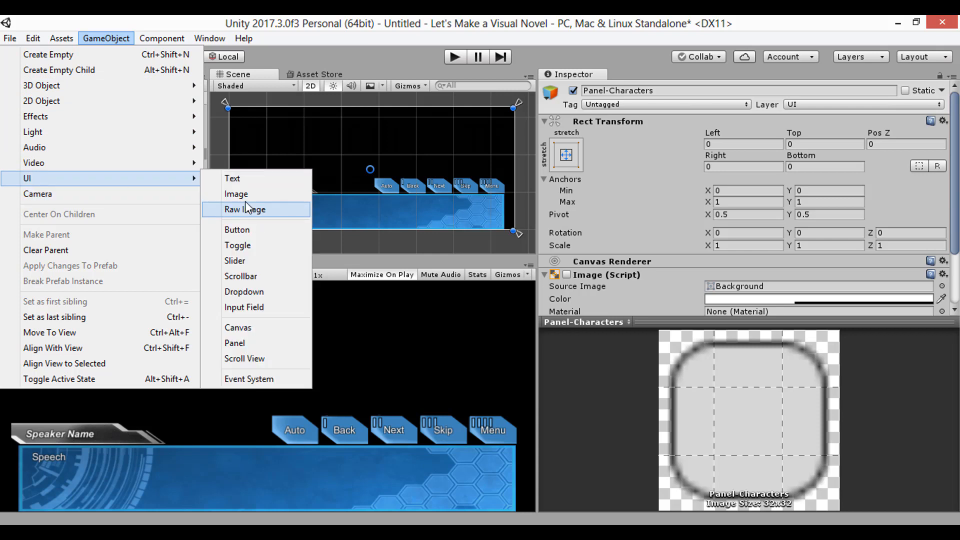
Step: Add a UI Image named Char with the Default character sprite inside Panel-Characters
{"action": "left_click", "coordinate": [236, 194]}
{"action": "type", "text": "Char"}
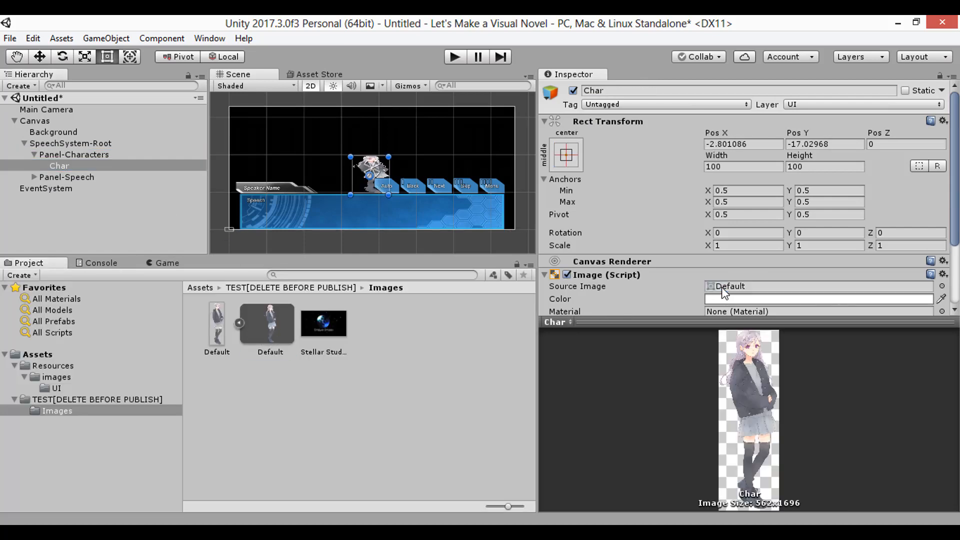
{"action": "left_click", "coordinate": [167, 263]}
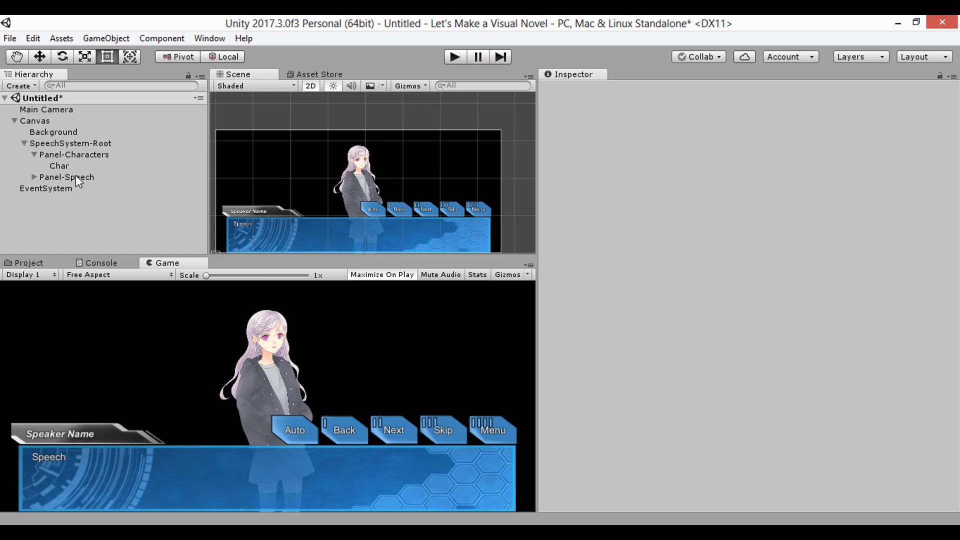
{"action": "mouse_move", "coordinate": [75, 182]}
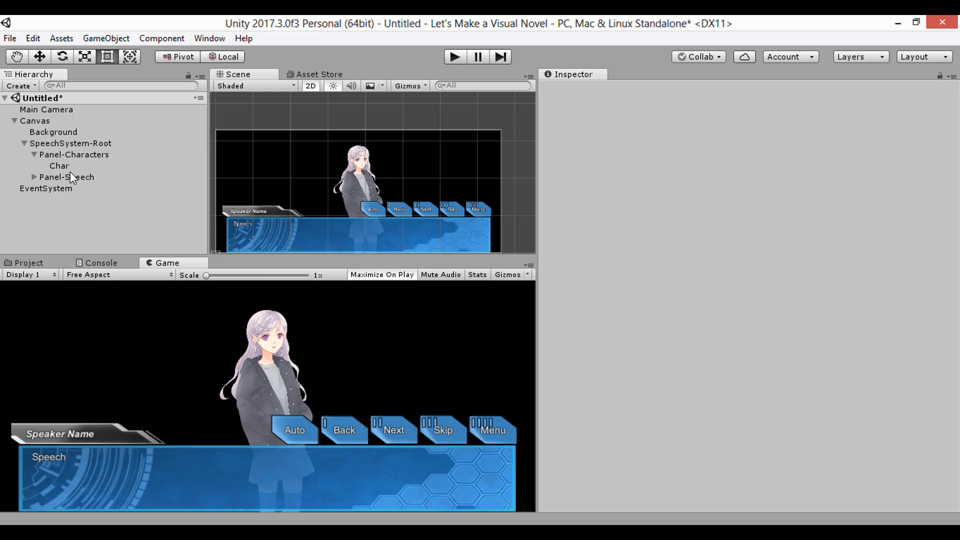